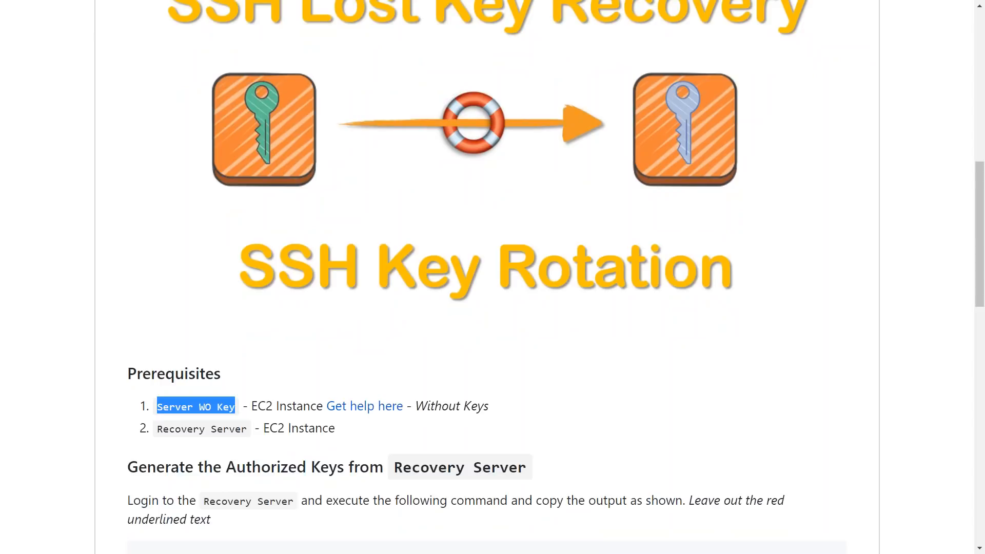
Step: Review the recovery guide's prerequisites and the authorized_keys command before switching to EC2
{"action": "left_click", "coordinate": [233, 426]}
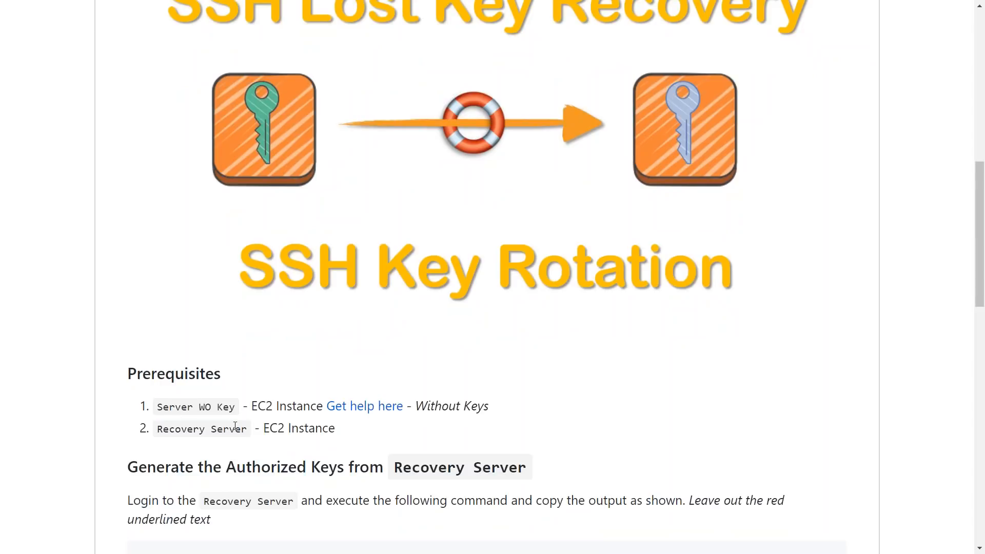
{"action": "double_click", "coordinate": [201, 428]}
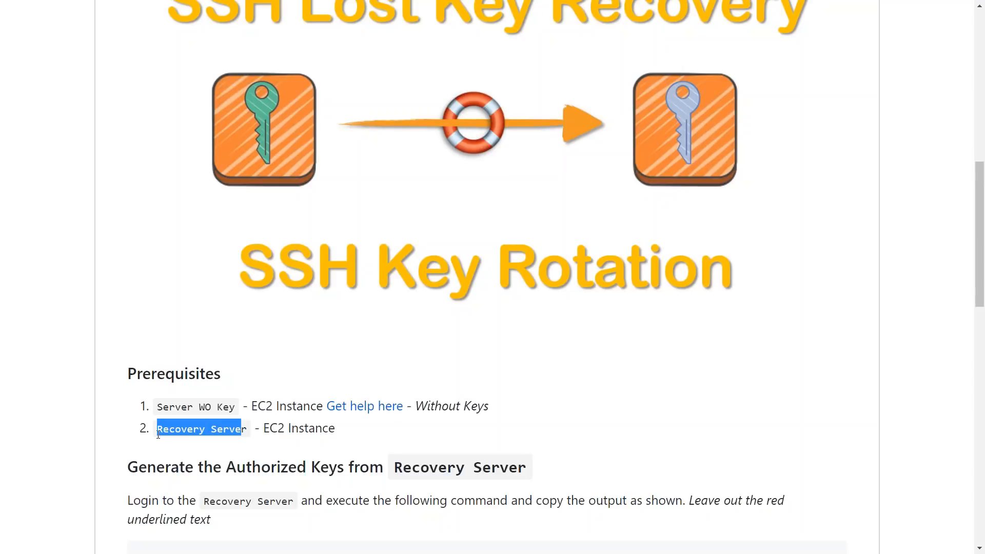
{"action": "scroll", "scroll_direction": "down", "scroll_amount": 3}
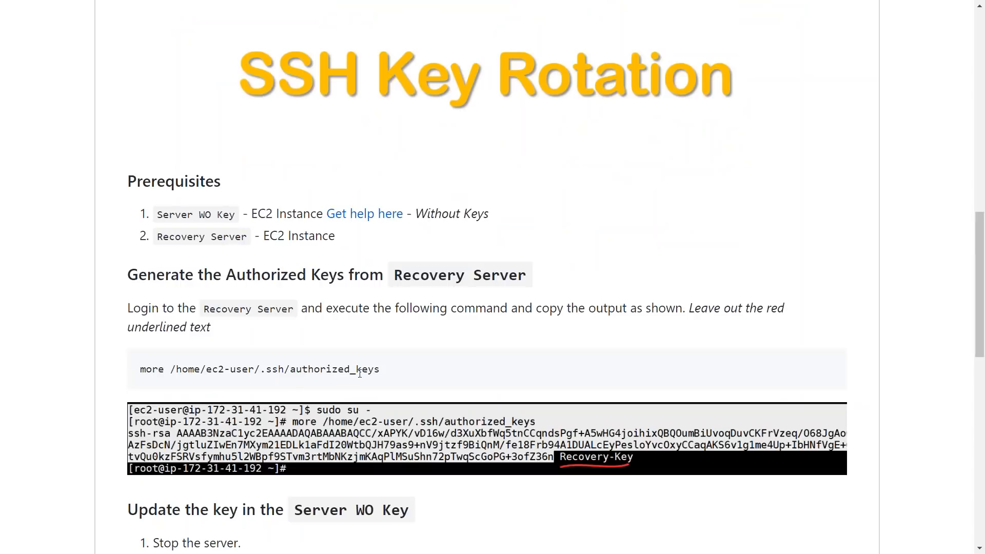
{"action": "double_click", "coordinate": [334, 369]}
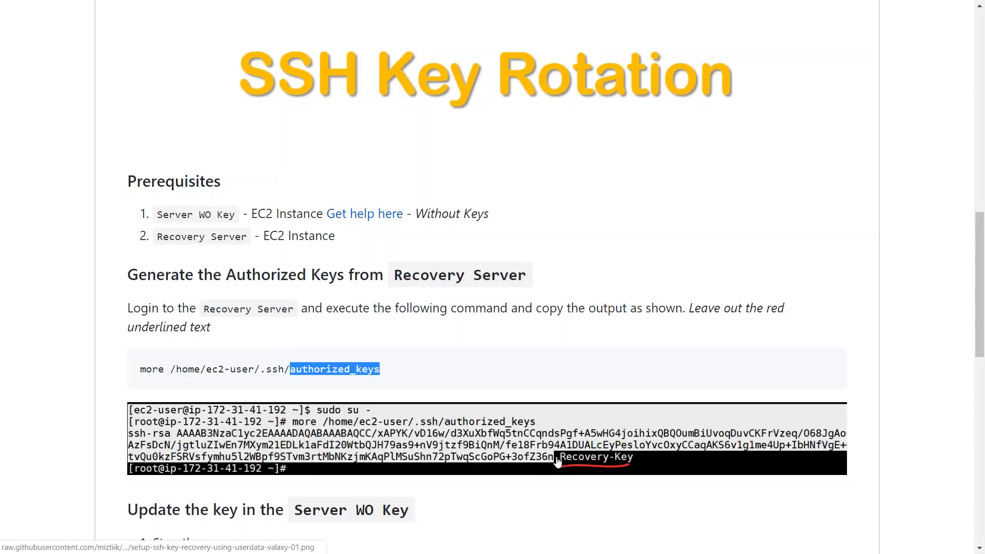
{"action": "scroll", "scroll_direction": "down", "scroll_amount": 3}
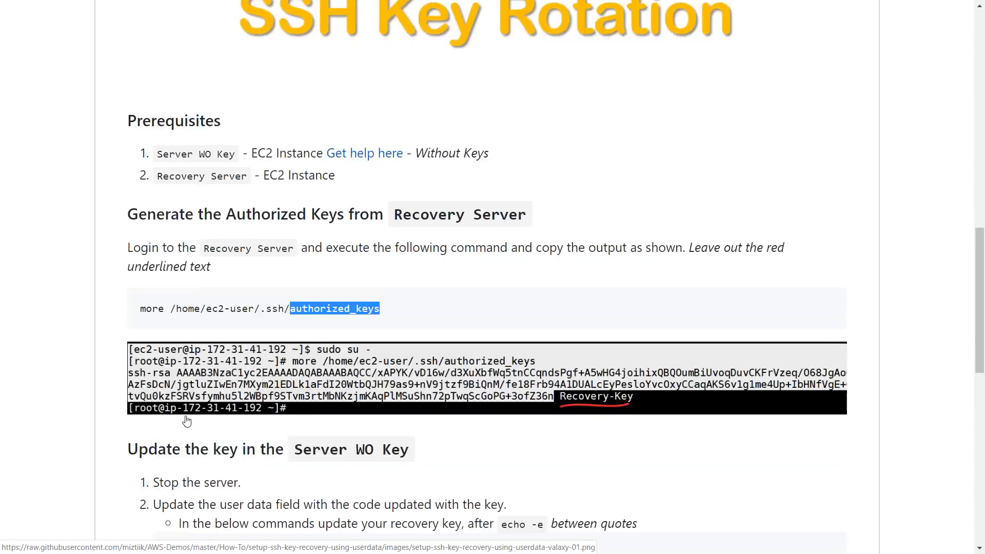
{"action": "scroll", "scroll_direction": "down", "scroll_amount": 3}
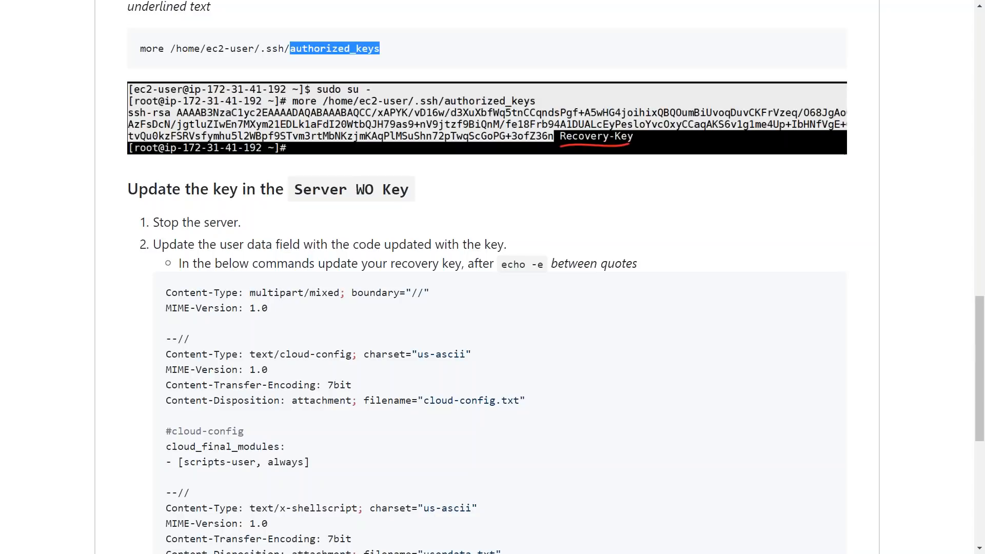
{"action": "scroll", "scroll_direction": "up", "scroll_amount": 3}
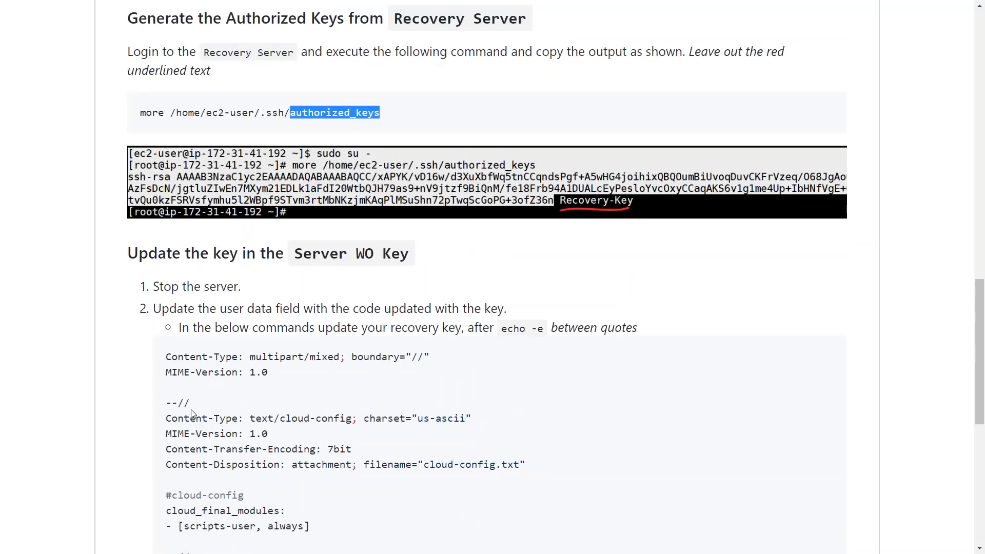
{"action": "mouse_move", "coordinate": [440, 338]}
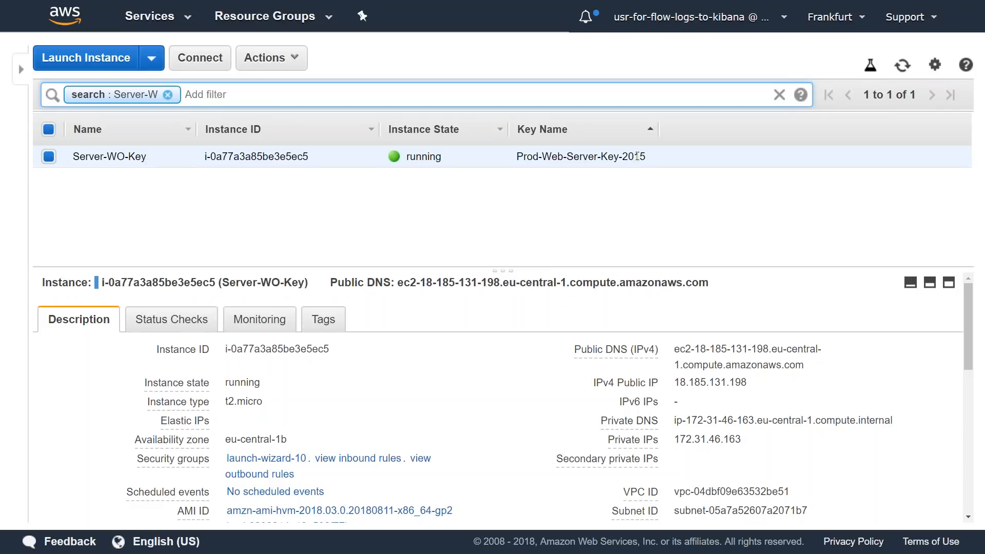
Step: Select the Recovery-Server instance instead of Server-WO-Key and copy its IPv4 public IP
{"action": "double_click", "coordinate": [633, 156]}
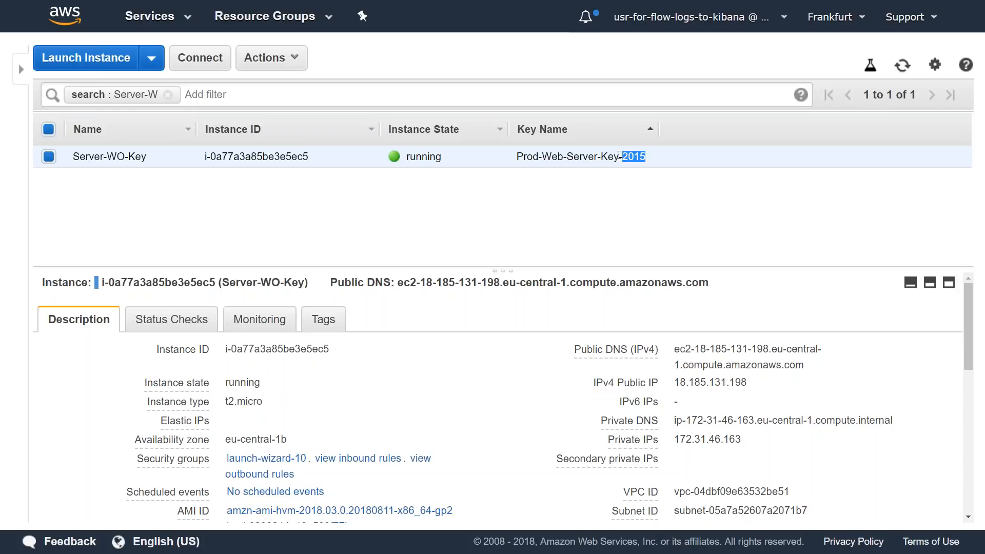
{"action": "mouse_move", "coordinate": [292, 111]}
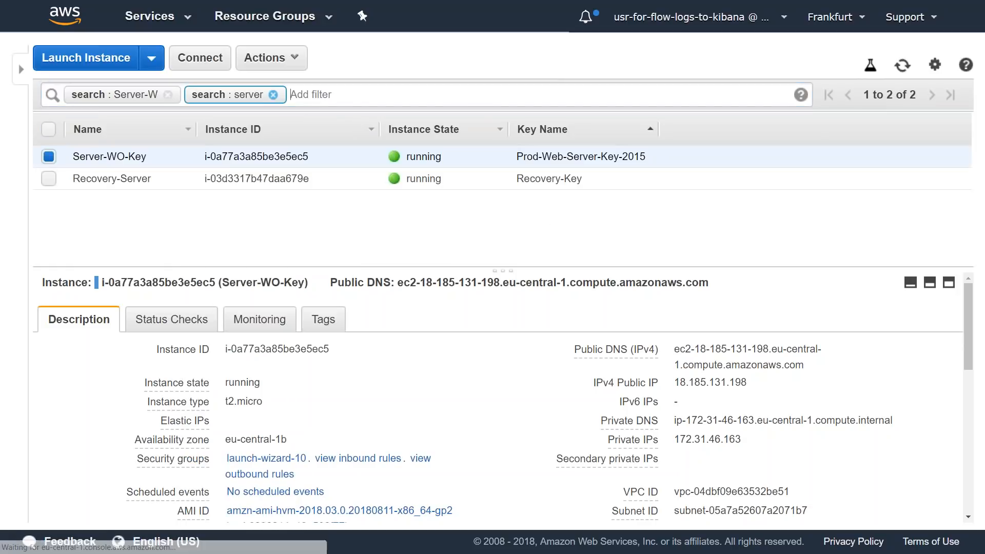
{"action": "left_click", "coordinate": [48, 156]}
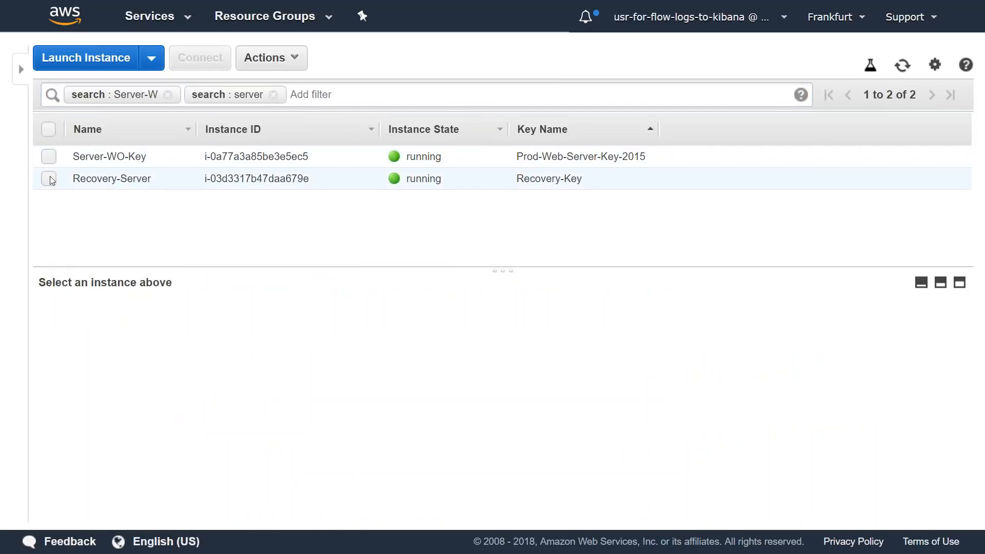
{"action": "left_click", "coordinate": [48, 179]}
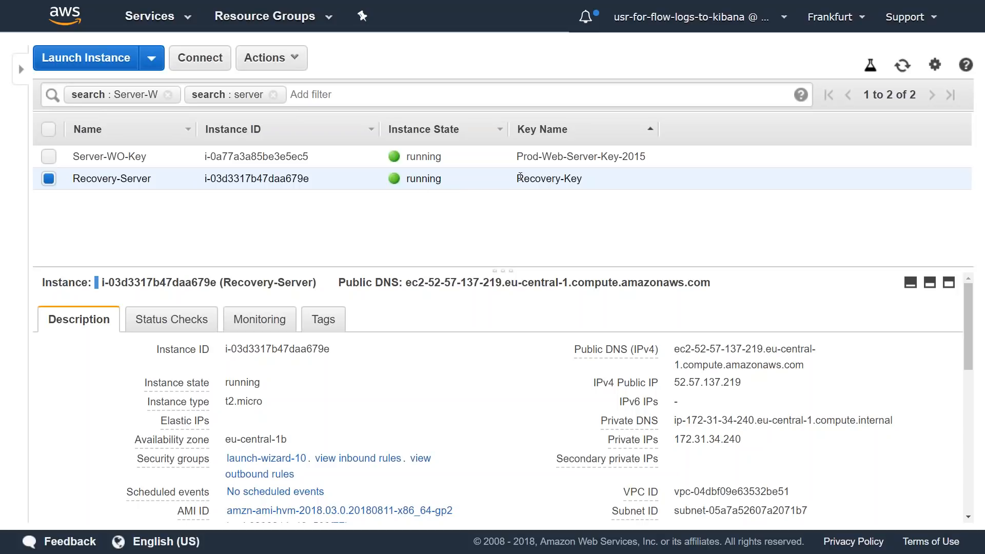
{"action": "mouse_move", "coordinate": [595, 210]}
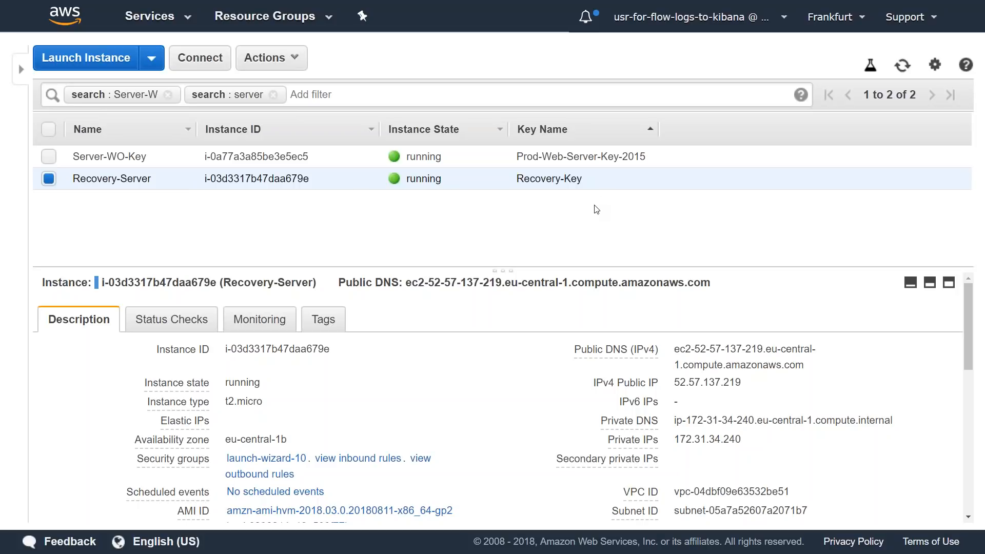
{"action": "double_click", "coordinate": [578, 156]}
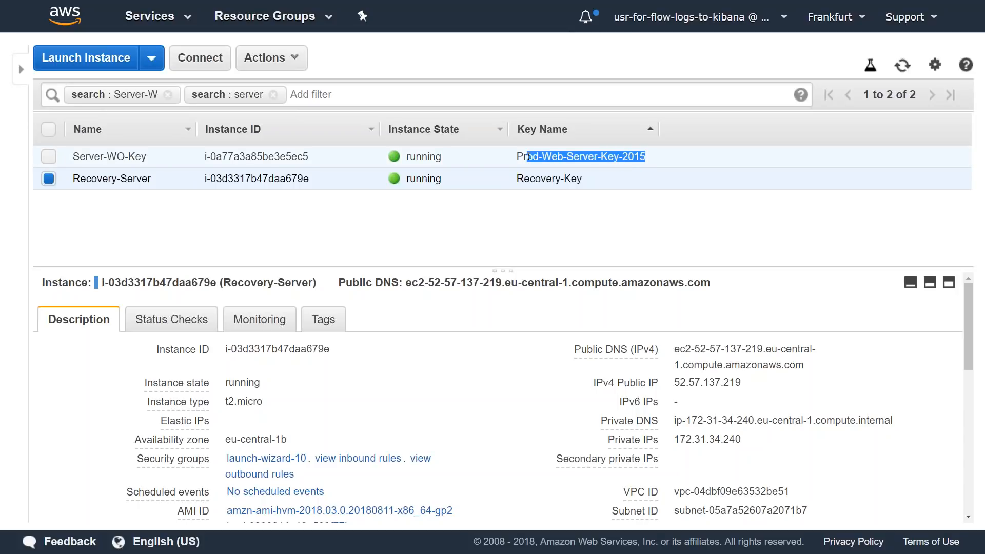
{"action": "left_click", "coordinate": [48, 156]}
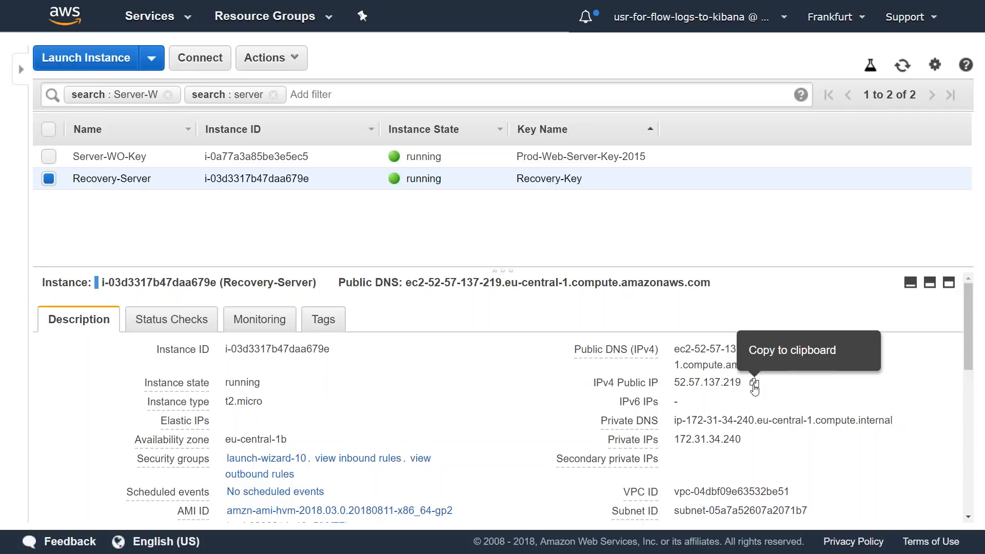
{"action": "left_click", "coordinate": [753, 384]}
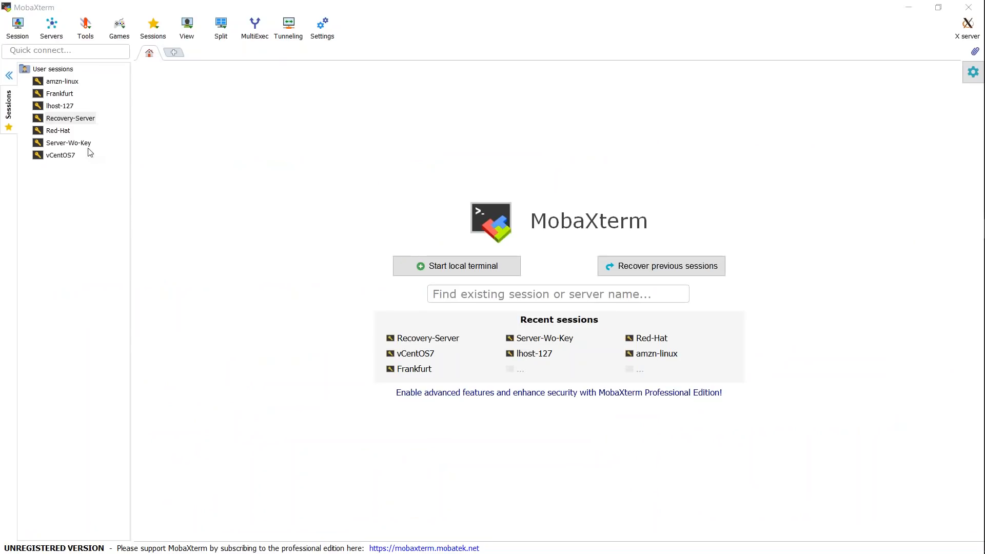
Step: Check the Recovery-Server session's host and advanced SSH key settings, then connect to it
{"action": "right_click", "coordinate": [71, 118]}
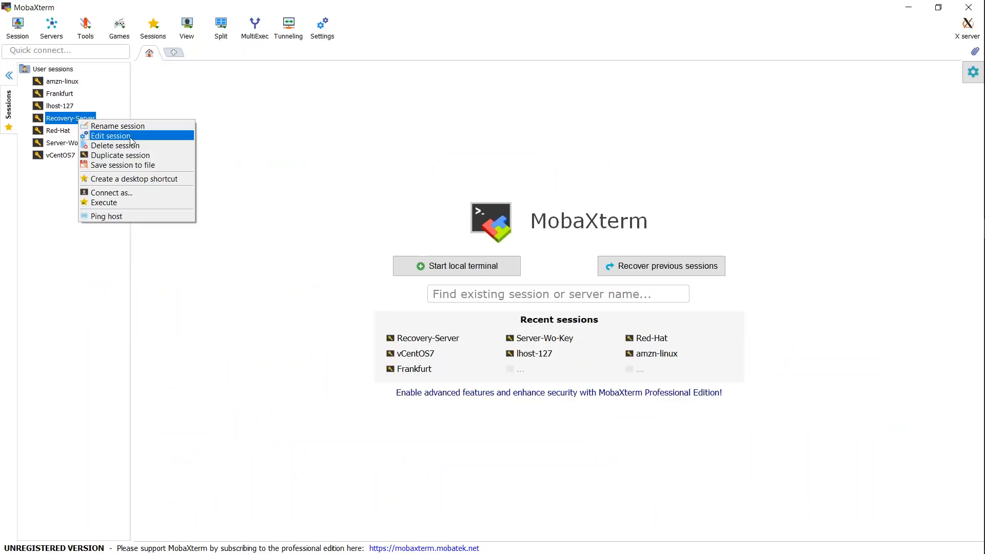
{"action": "left_click", "coordinate": [110, 135]}
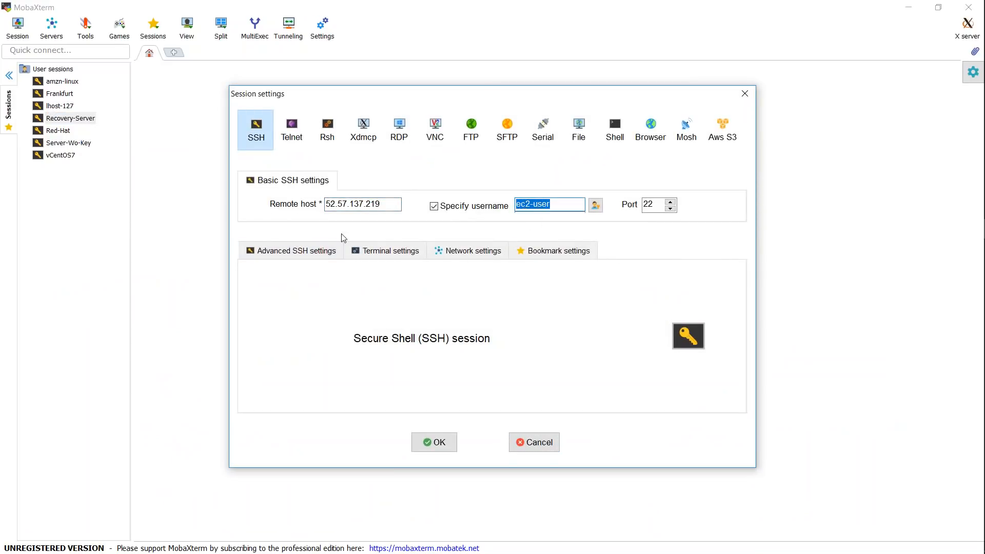
{"action": "left_click", "coordinate": [296, 250]}
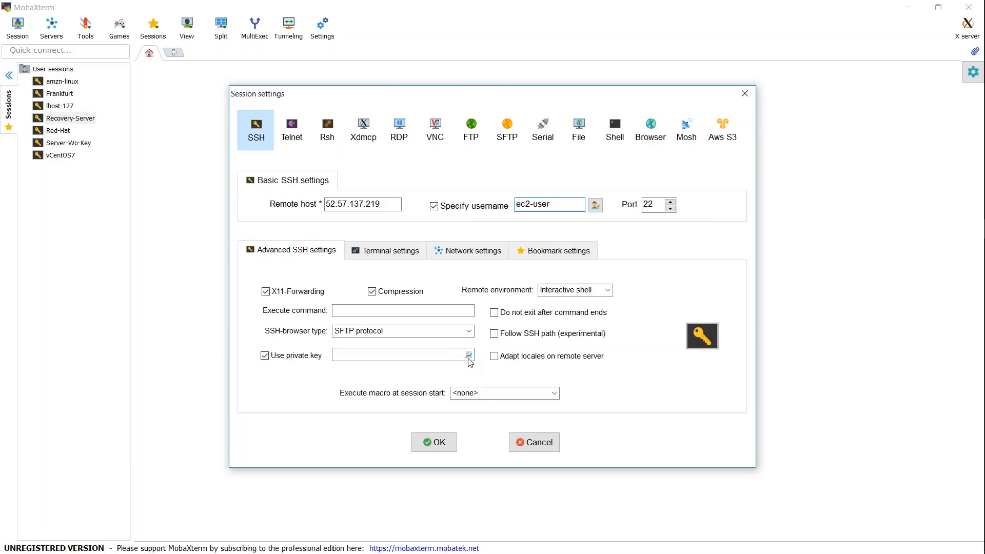
{"action": "left_click", "coordinate": [469, 355]}
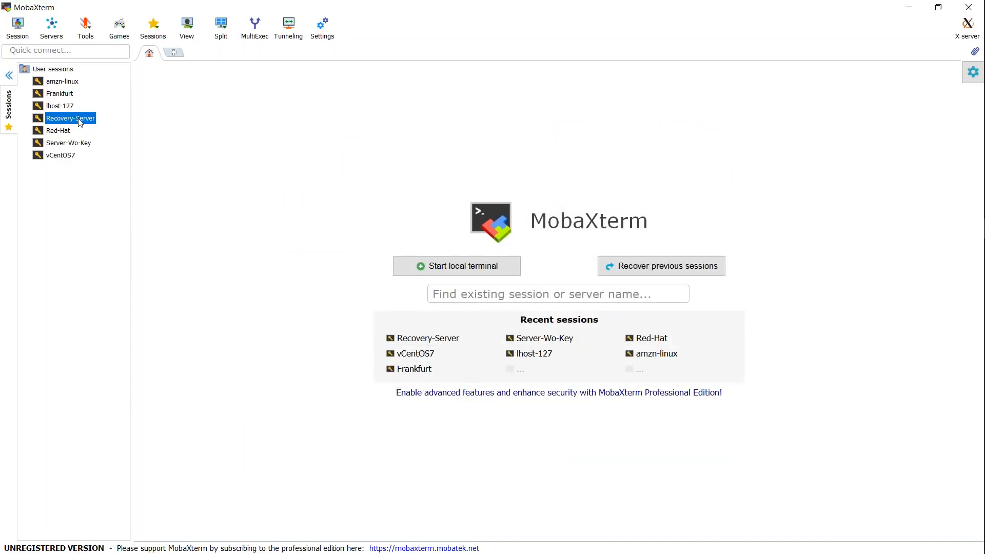
{"action": "double_click", "coordinate": [71, 118]}
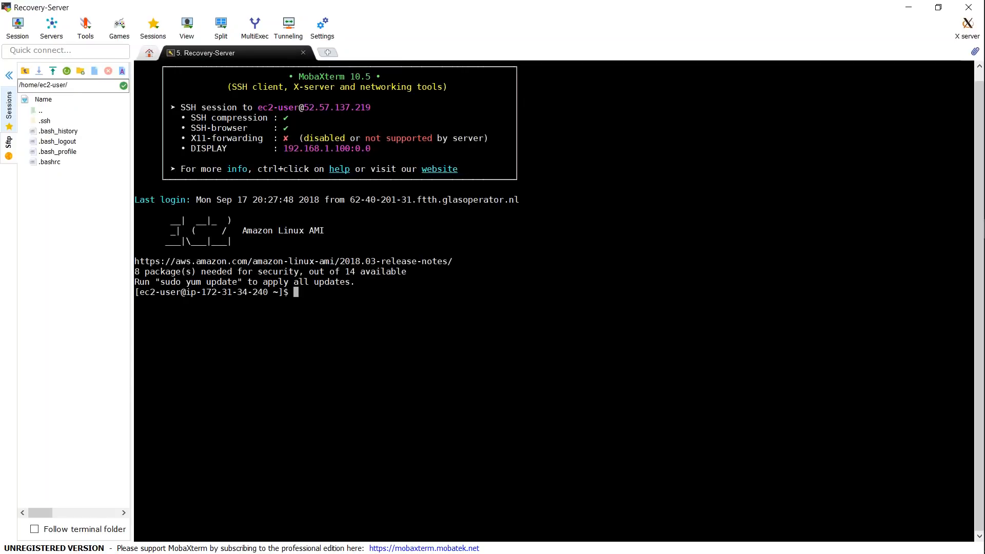
Step: Become root on Recovery-Server with 'sudo su'
{"action": "type", "text": "sudo su"}
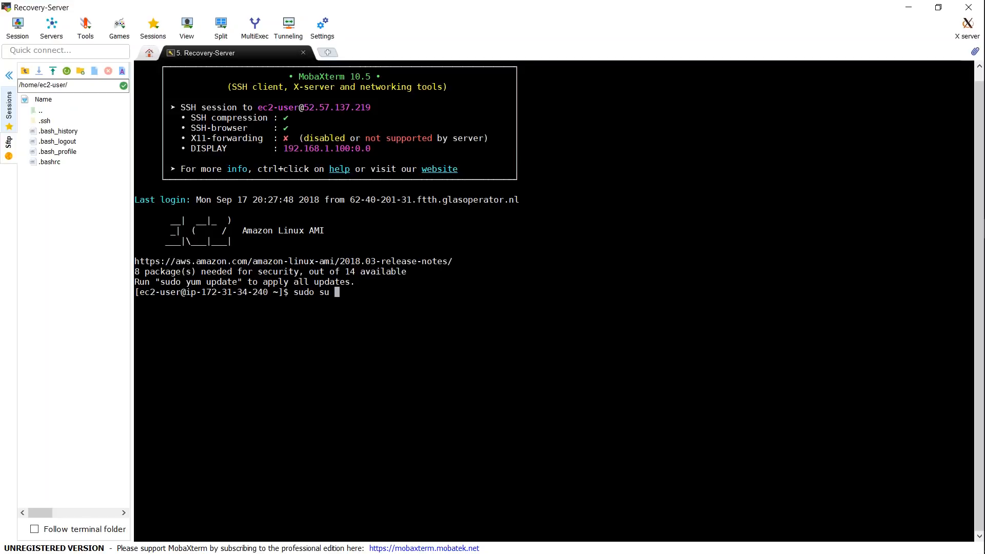
{"action": "key", "text": "Return"}
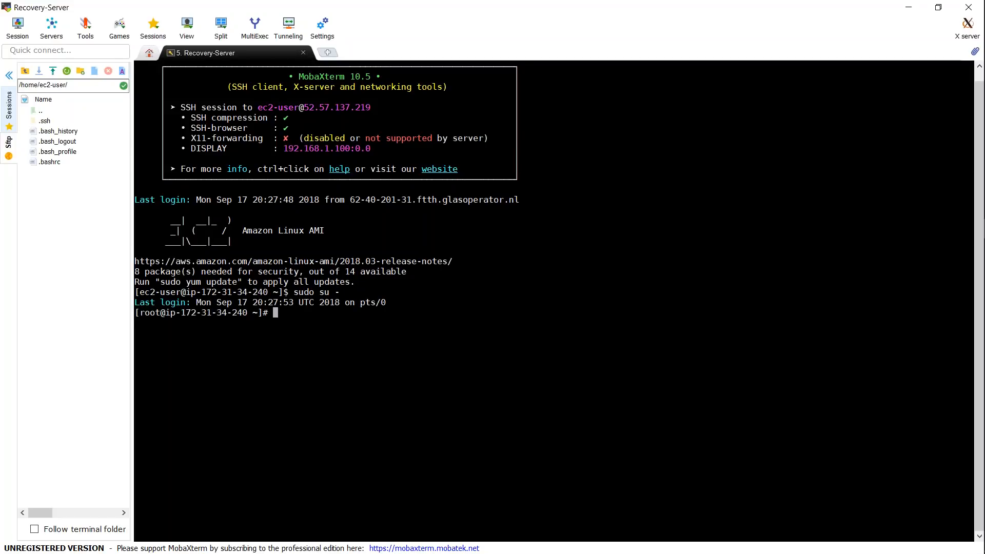
Step: Enter 'more /home/ec2-user/.ssh/au' to view ec2-user's authorized_keys file
{"action": "type", "text": "more /"}
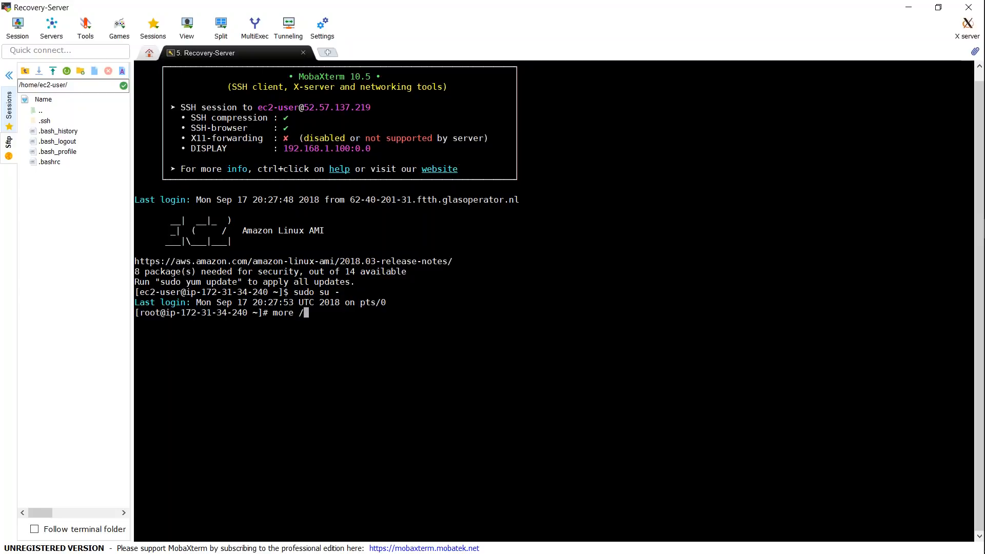
{"action": "type", "text": "home/ec2-"}
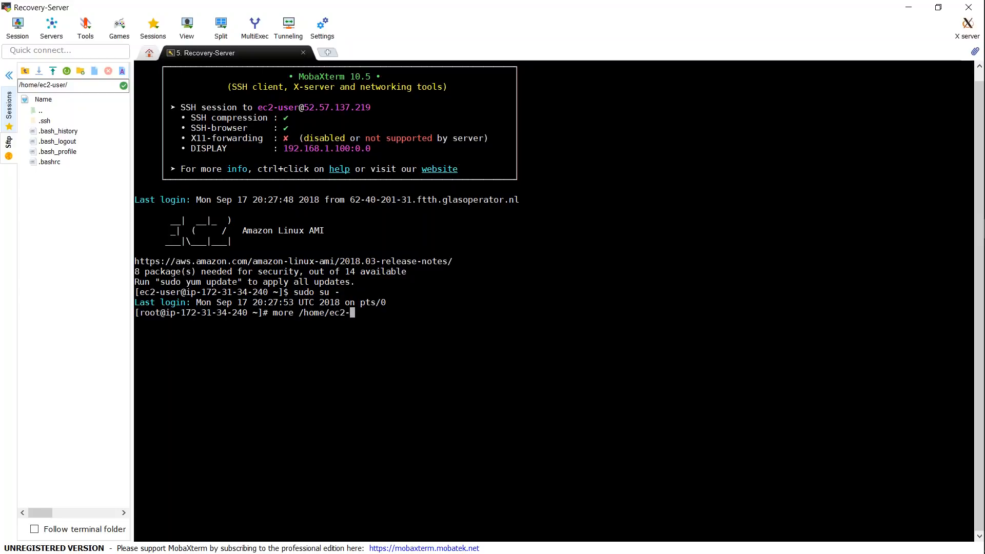
{"action": "type", "text": "user/"}
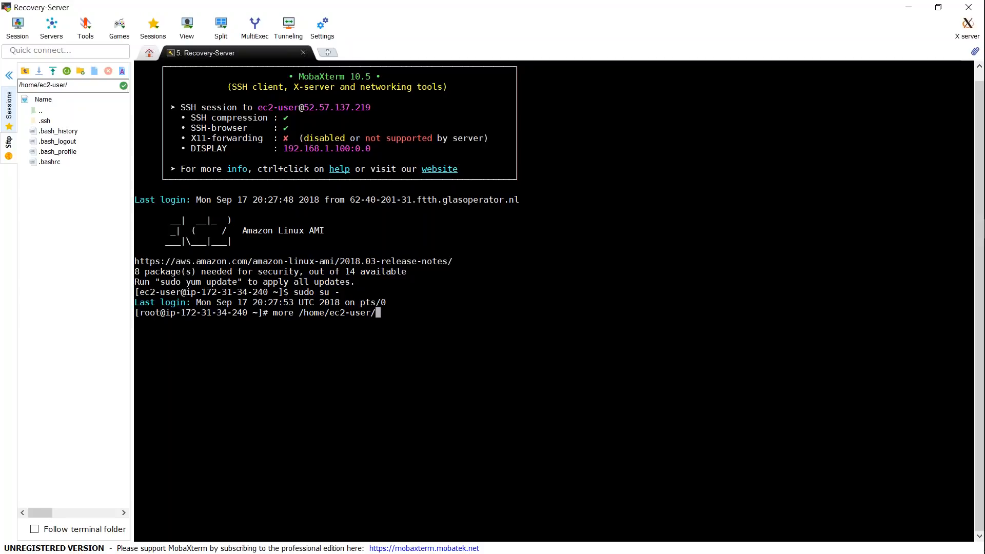
{"action": "type", "text": ".ssh"}
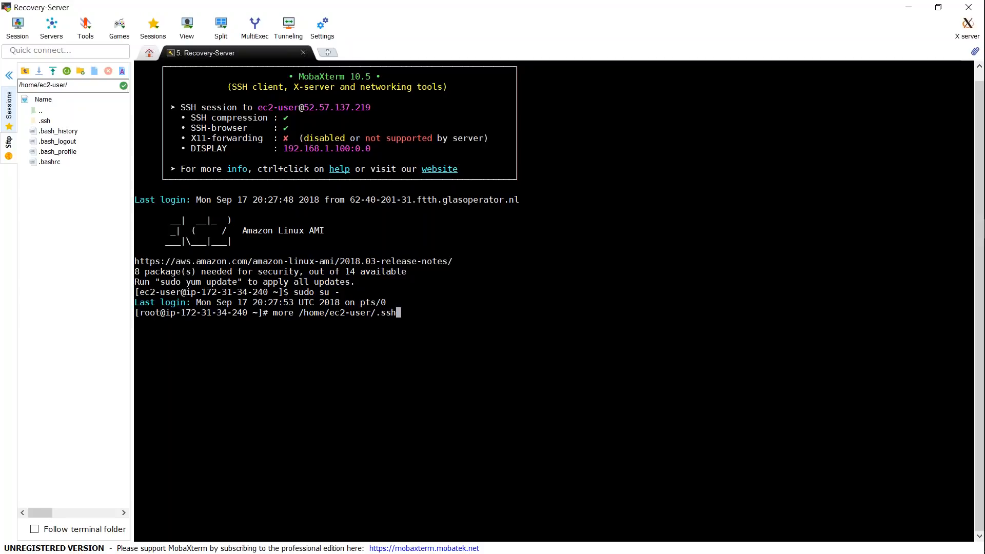
{"action": "type", "text": "au"}
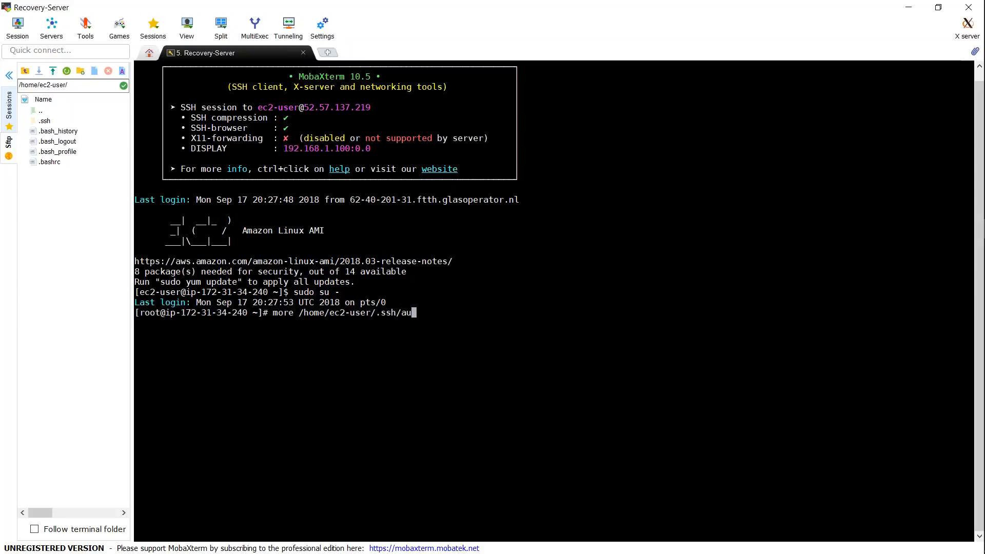
{"action": "key", "text": "Return"}
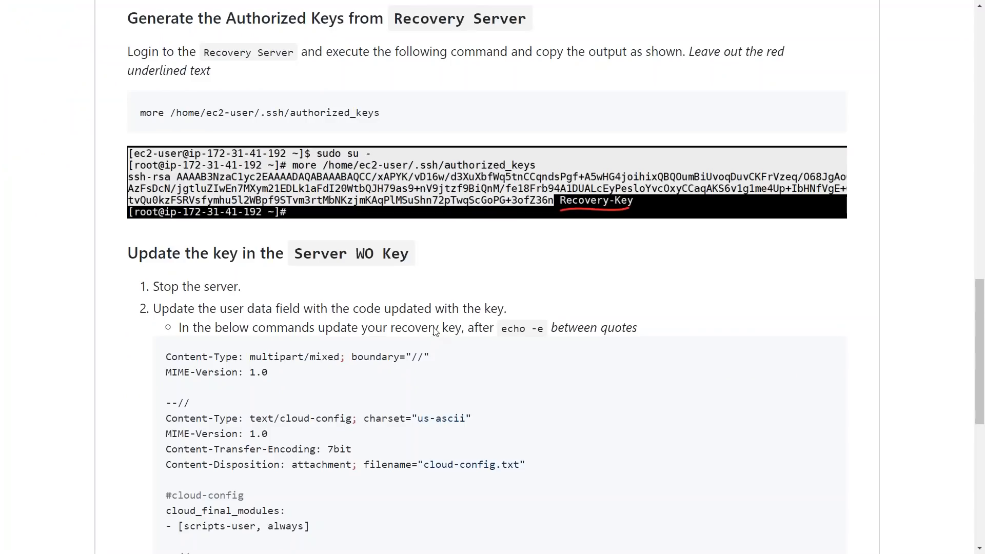
Step: Select the multipart cloud-config user data script in the GitHub recovery guide
{"action": "scroll", "scroll_direction": "down", "scroll_amount": 3}
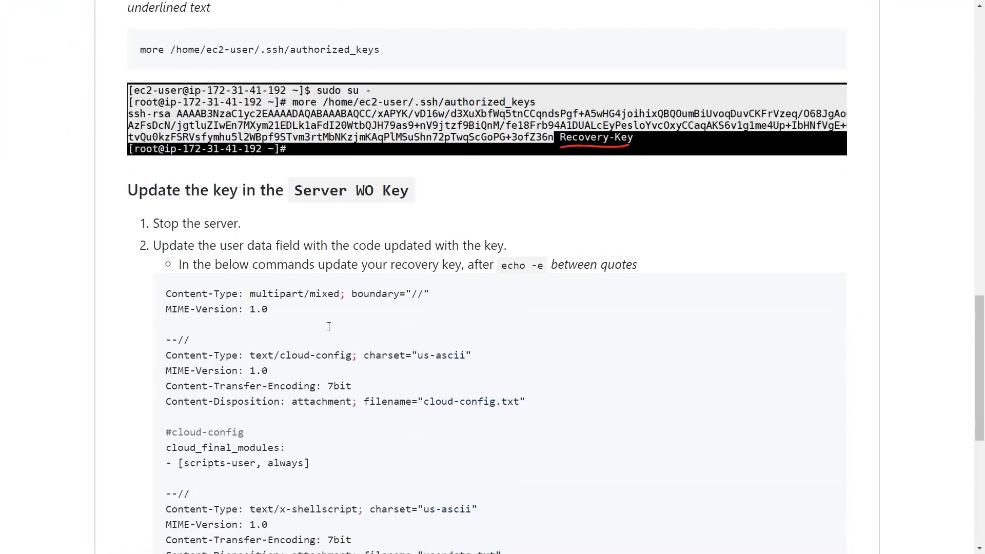
{"action": "scroll", "scroll_direction": "down", "scroll_amount": 3}
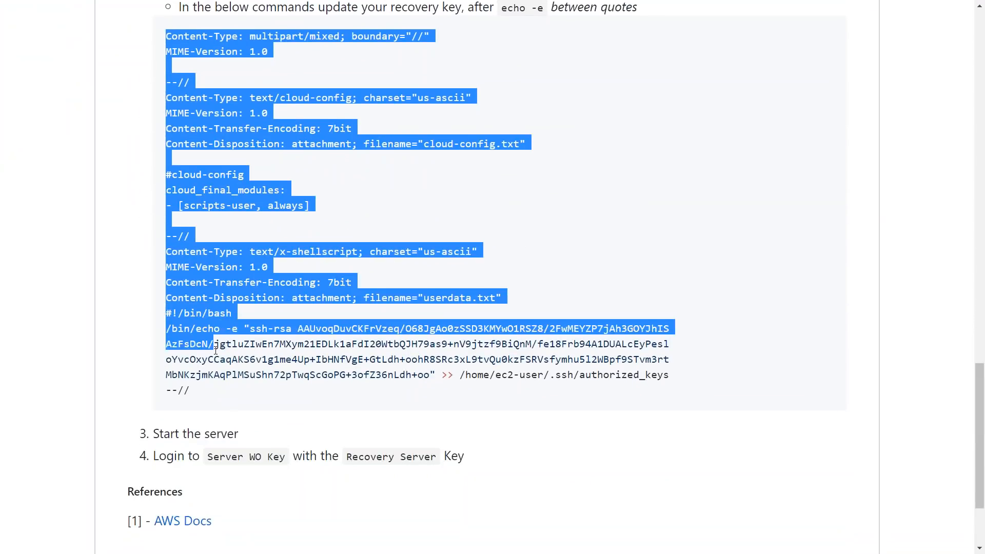
{"action": "double_click", "coordinate": [258, 328]}
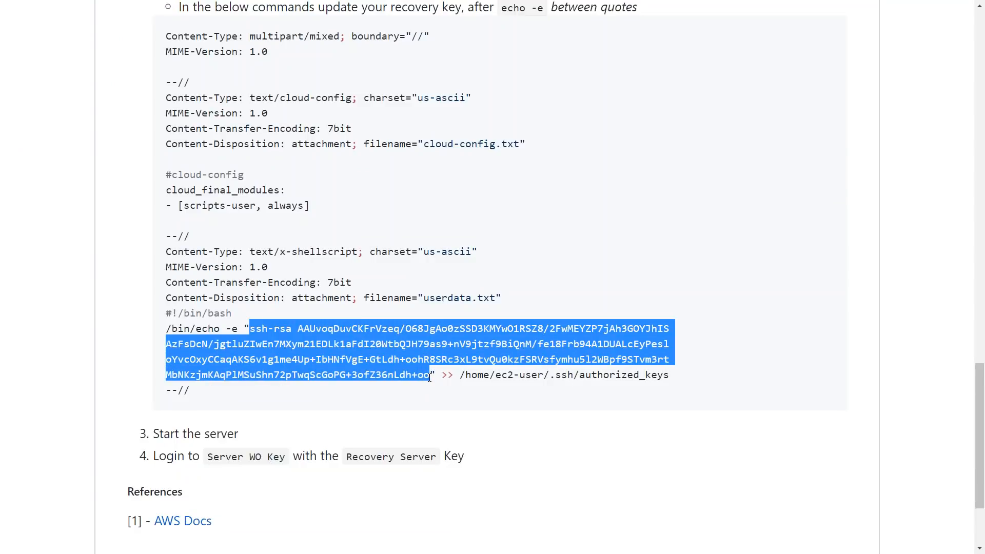
{"action": "mouse_move", "coordinate": [192, 400]}
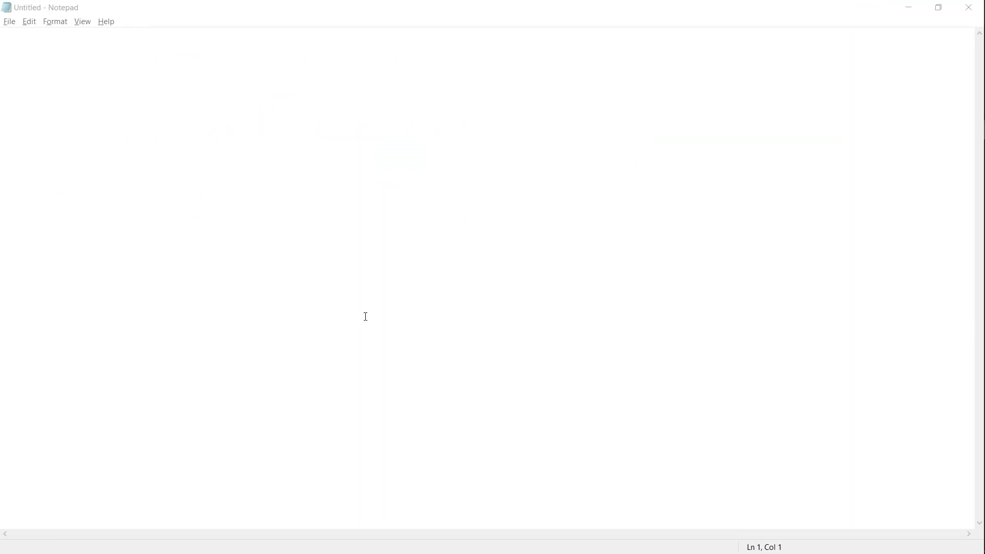
Step: Check Notepad's Format menu and delete the placeholder ssh-rsa key between the echo quotes
{"action": "left_click", "coordinate": [55, 21]}
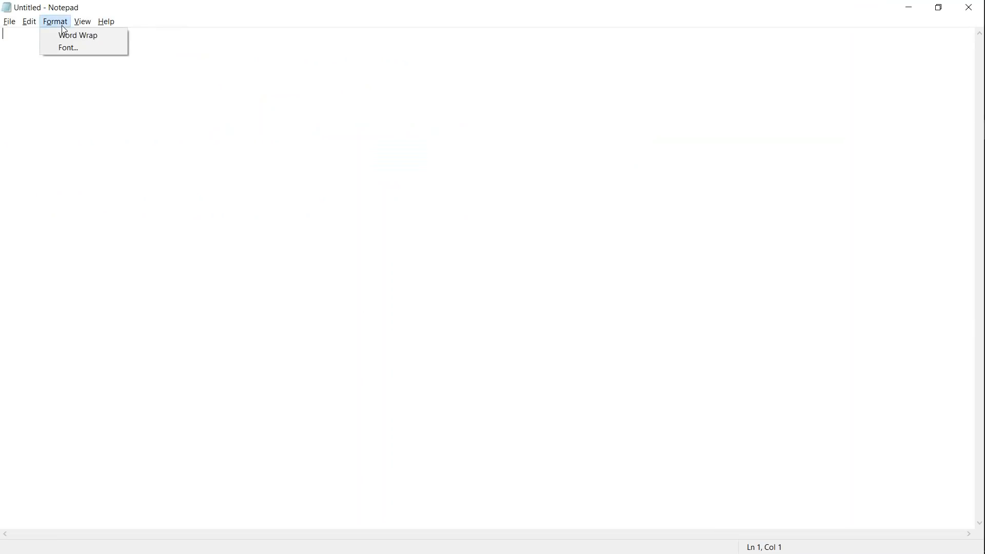
{"action": "mouse_move", "coordinate": [78, 35]}
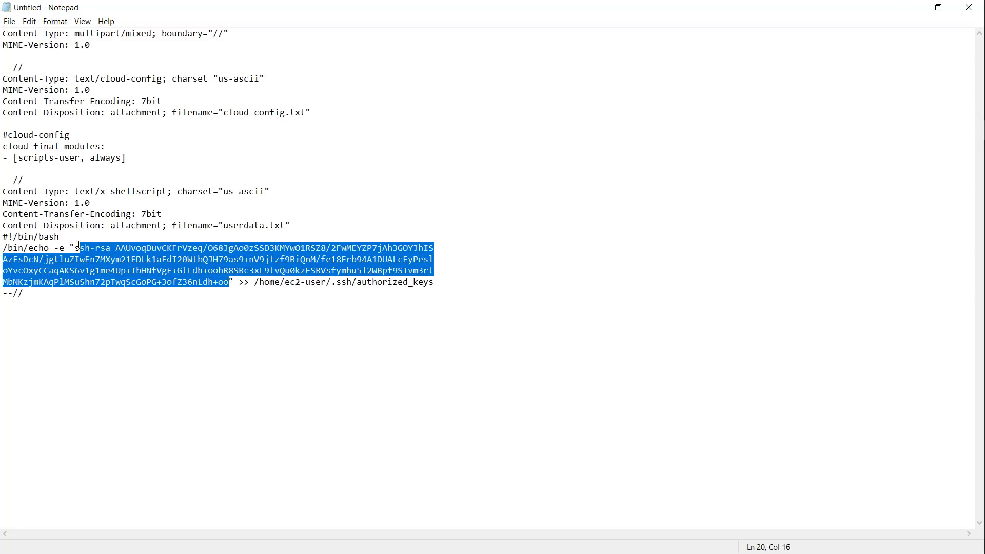
{"action": "key", "text": "Delete"}
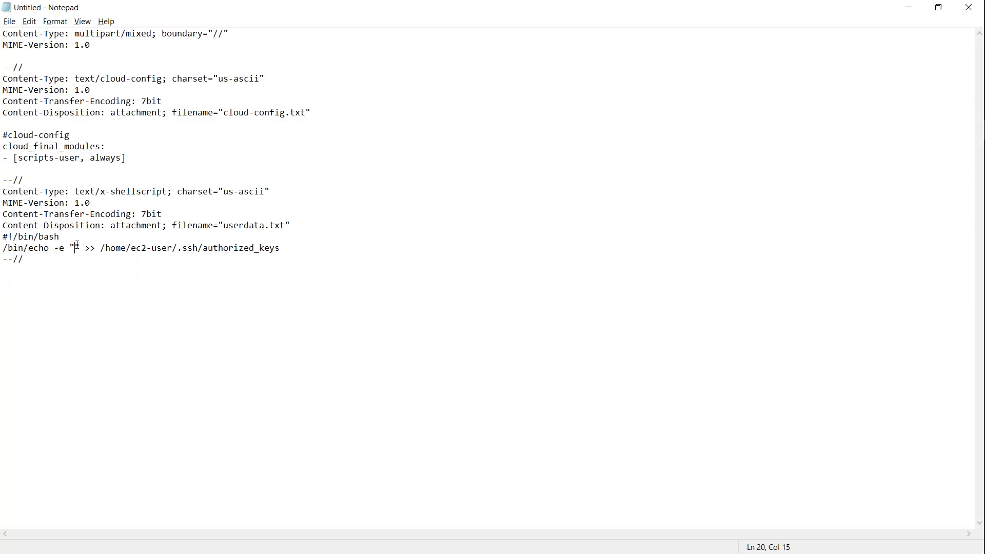
{"action": "mouse_move", "coordinate": [417, 335]}
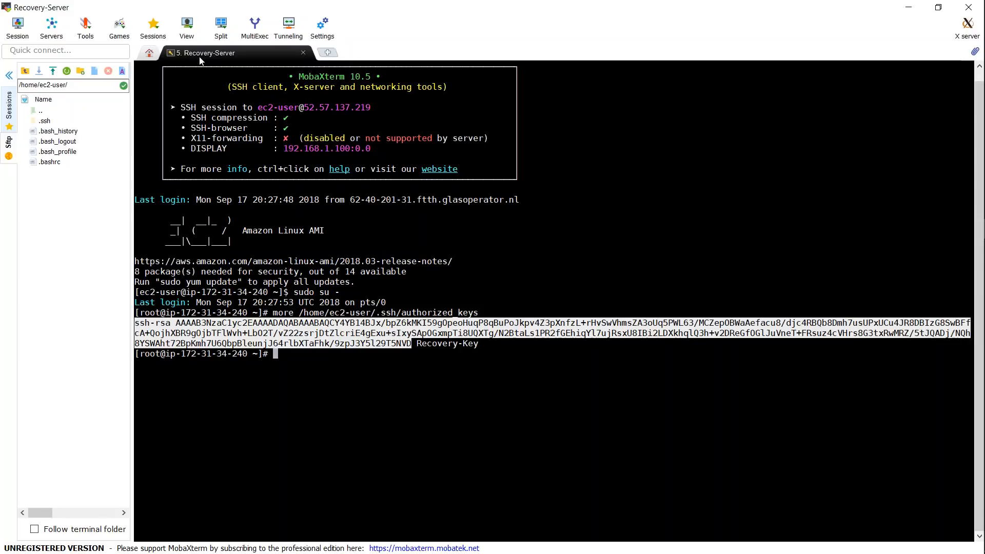
{"action": "mouse_move", "coordinate": [432, 333]}
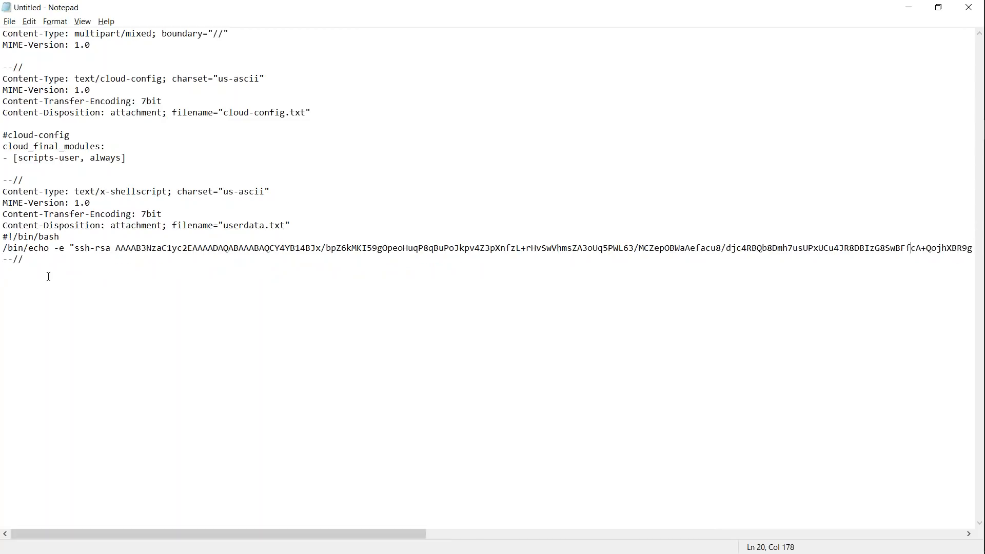
Step: Select the whole finished user-data script in Notepad for copying
{"action": "key", "text": "ctrl+a"}
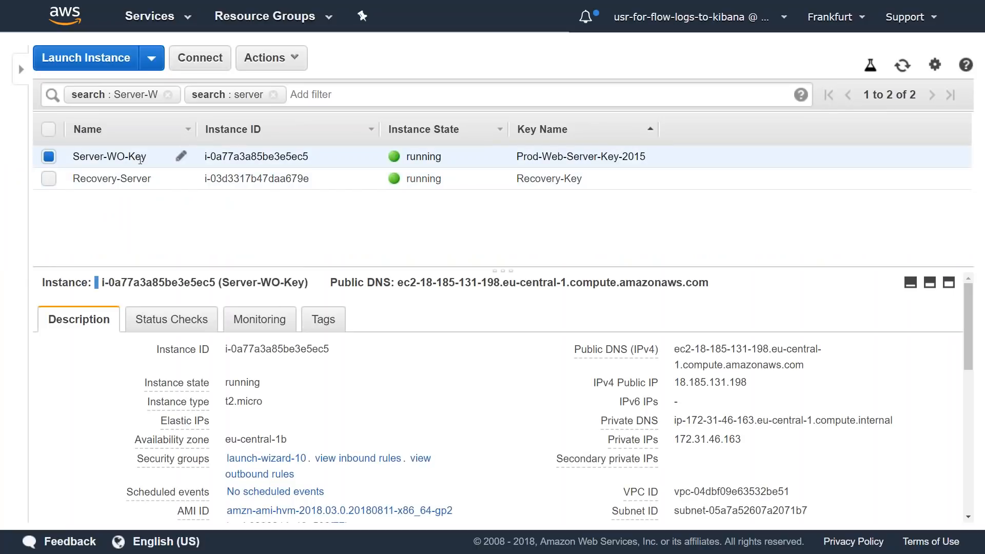
Step: Stop the Server-WO-Key instance via Actions > Instance State > Stop and confirm
{"action": "left_click", "coordinate": [267, 57]}
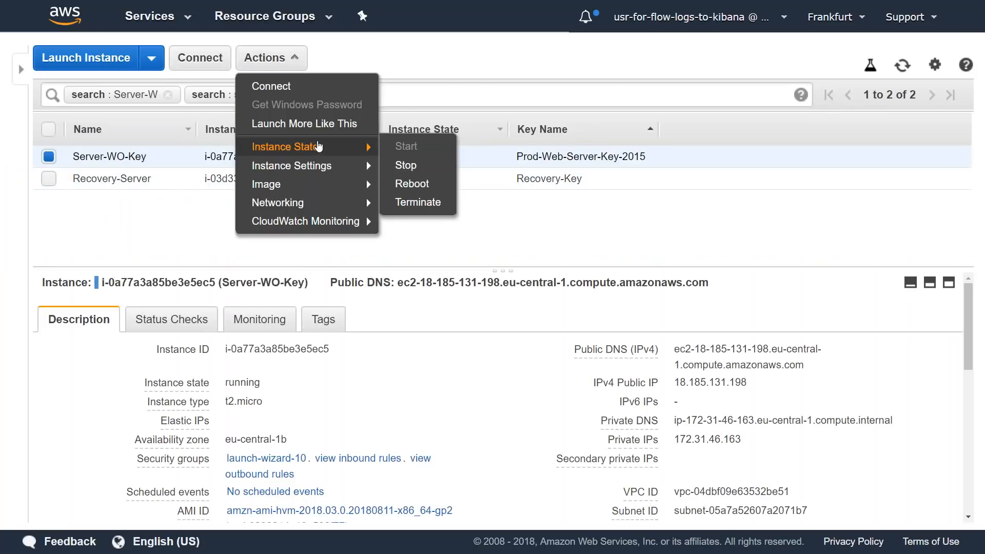
{"action": "left_click", "coordinate": [406, 165]}
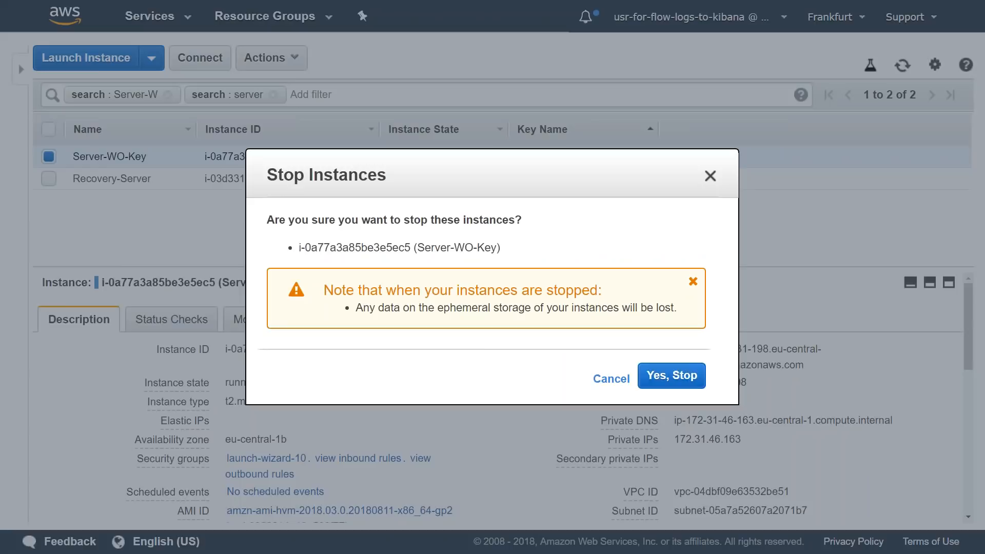
{"action": "left_click", "coordinate": [670, 375]}
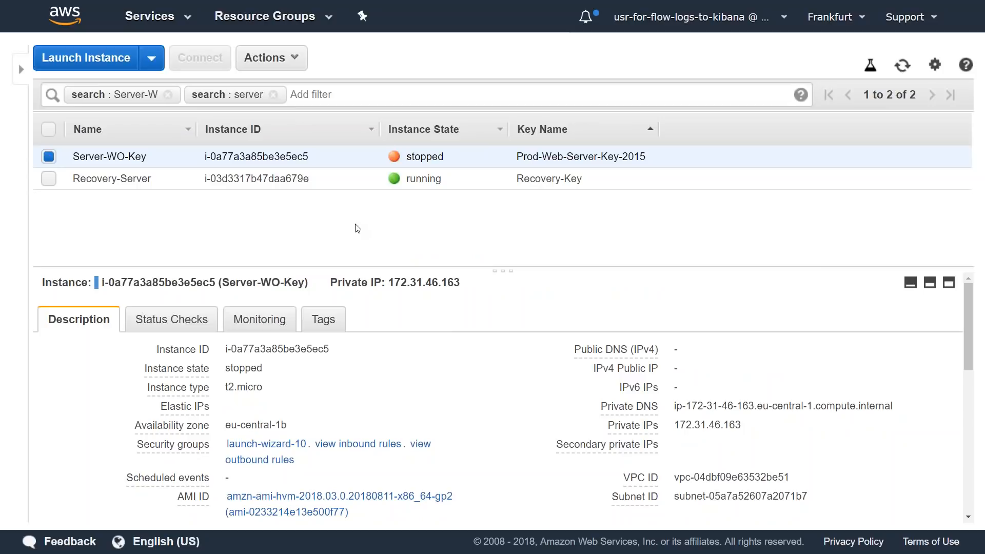
Step: Paste the cloud-config script with the recovery key into View/Change User Data and save
{"action": "left_click", "coordinate": [271, 58]}
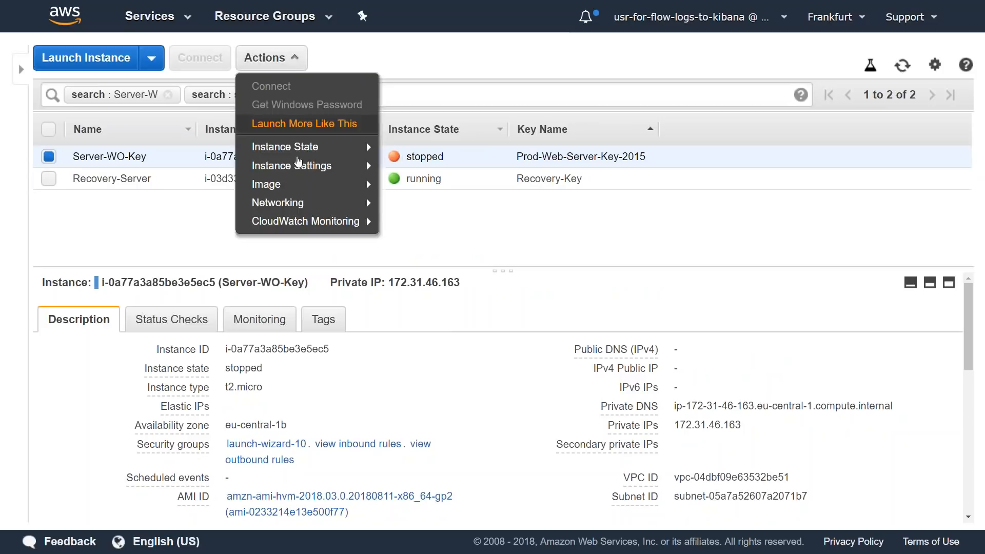
{"action": "mouse_move", "coordinate": [481, 227]}
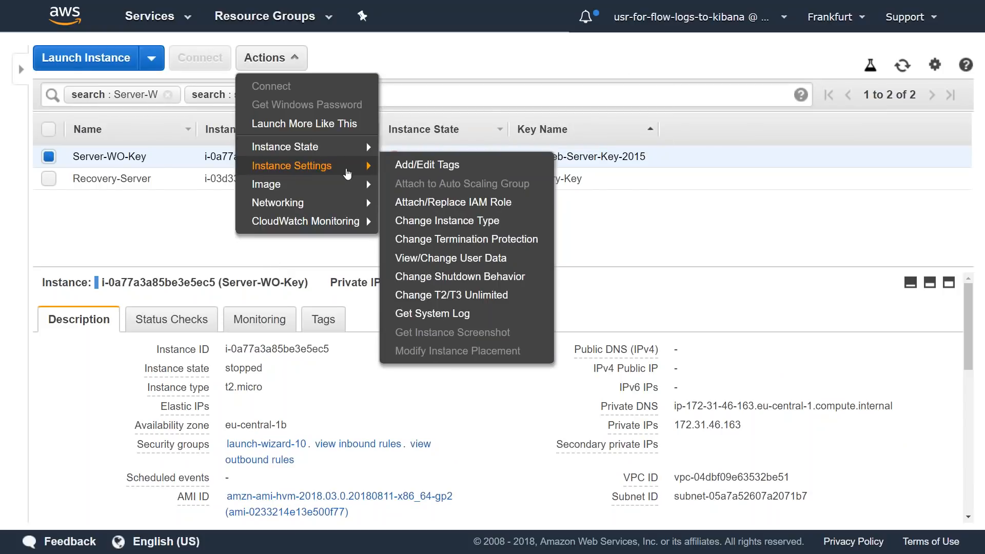
{"action": "left_click", "coordinate": [450, 259]}
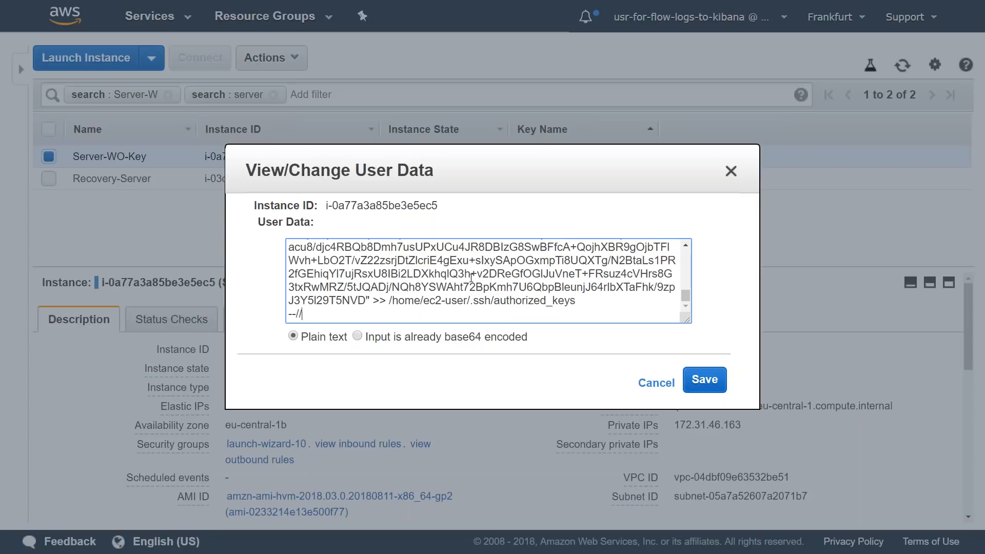
{"action": "scroll", "scroll_direction": "up", "scroll_amount": 3}
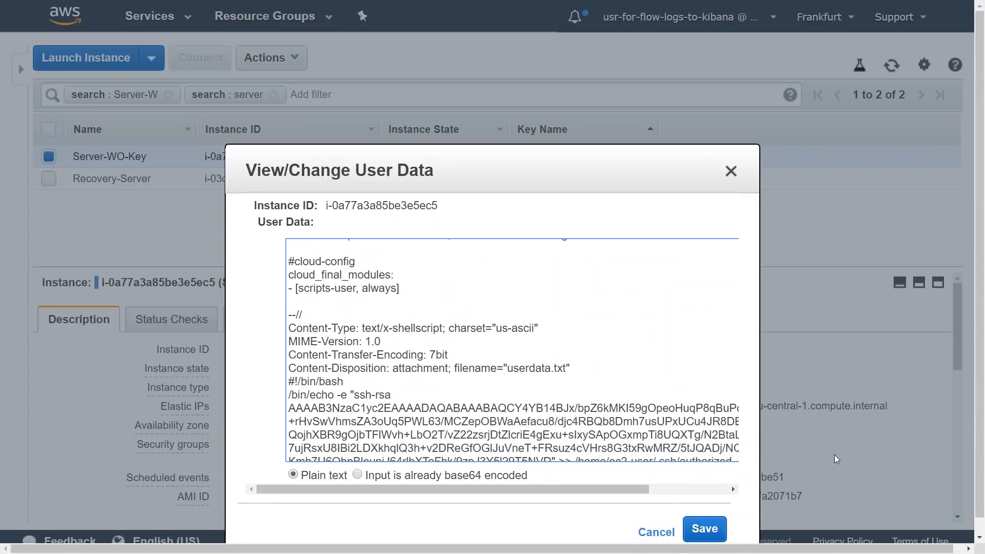
{"action": "scroll", "scroll_direction": "up", "scroll_amount": 3}
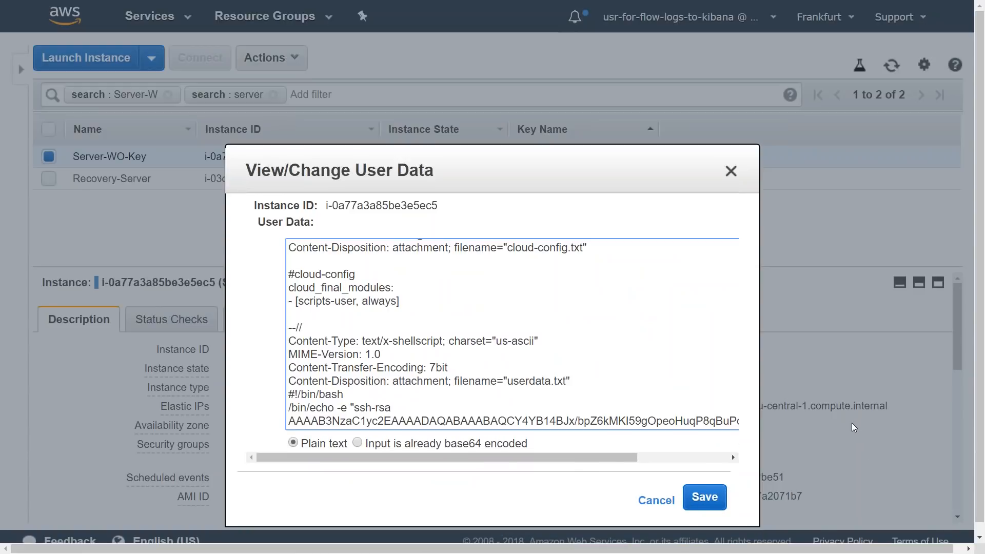
{"action": "left_click", "coordinate": [656, 500]}
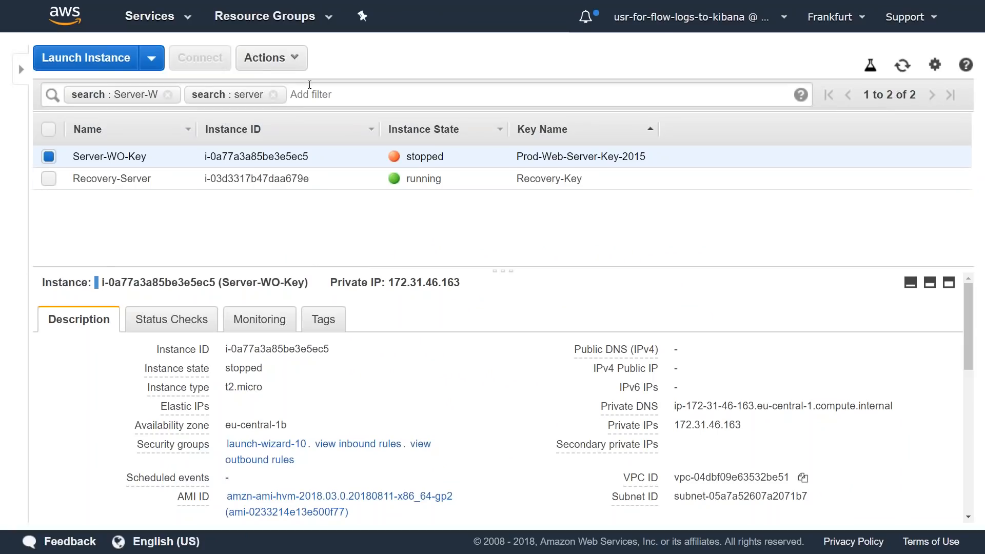
Step: Start Server-WO-Key again and copy its new public IP 18.184.215.51
{"action": "left_click", "coordinate": [271, 57]}
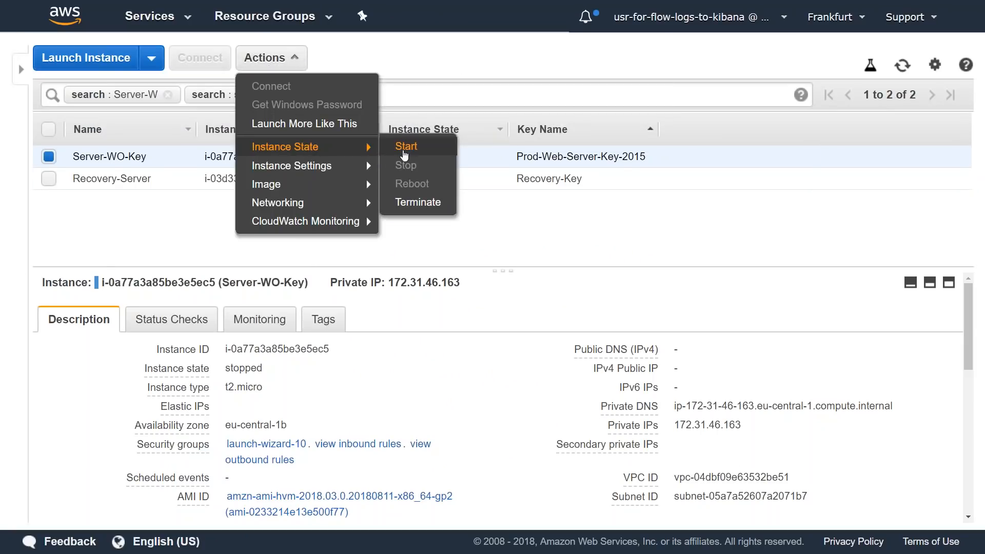
{"action": "left_click", "coordinate": [405, 146]}
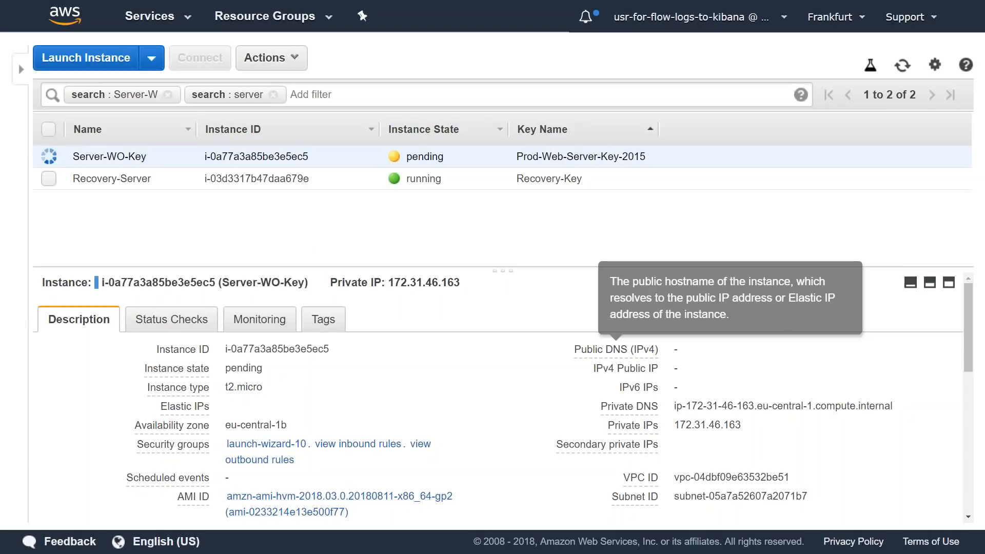
{"action": "mouse_move", "coordinate": [456, 223]}
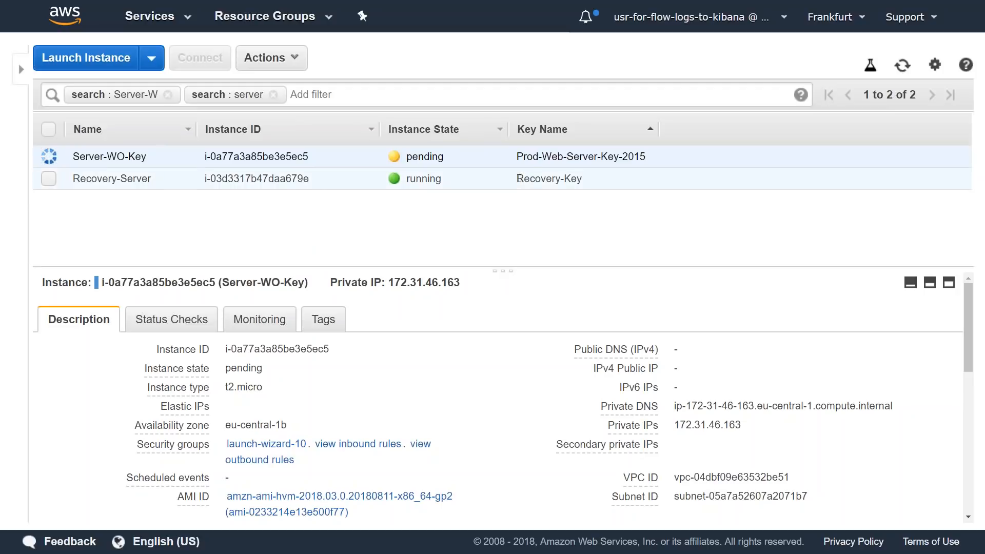
{"action": "mouse_move", "coordinate": [508, 204]}
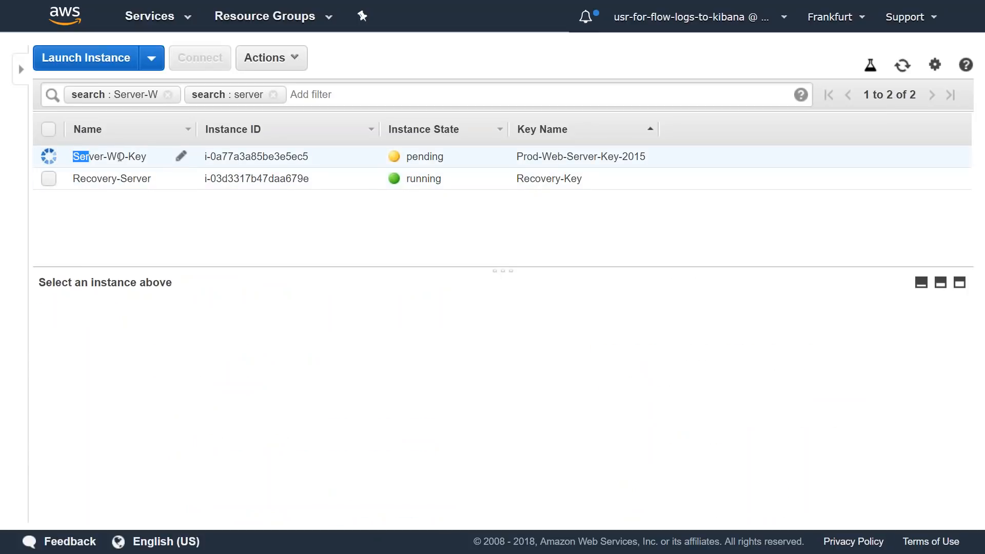
{"action": "left_click", "coordinate": [110, 156]}
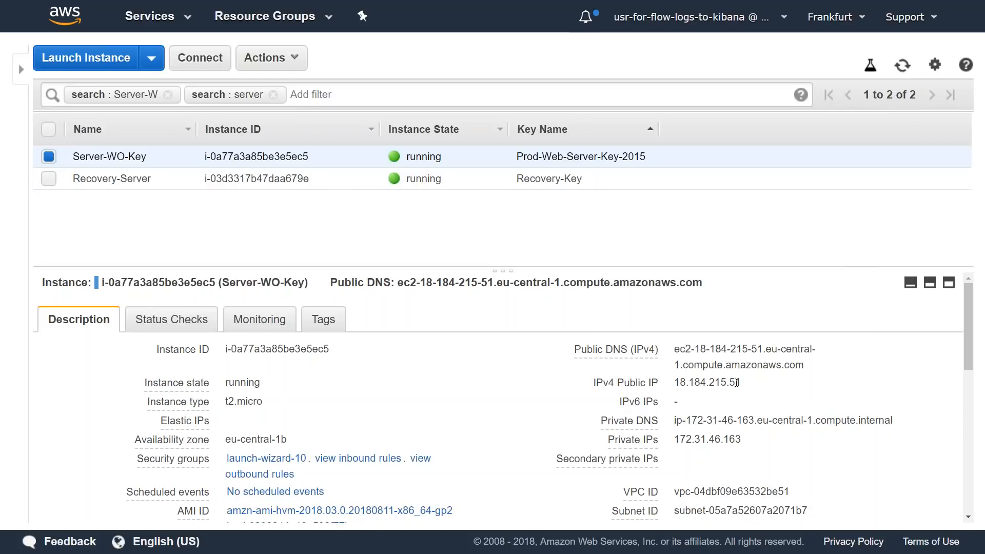
{"action": "mouse_move", "coordinate": [757, 384]}
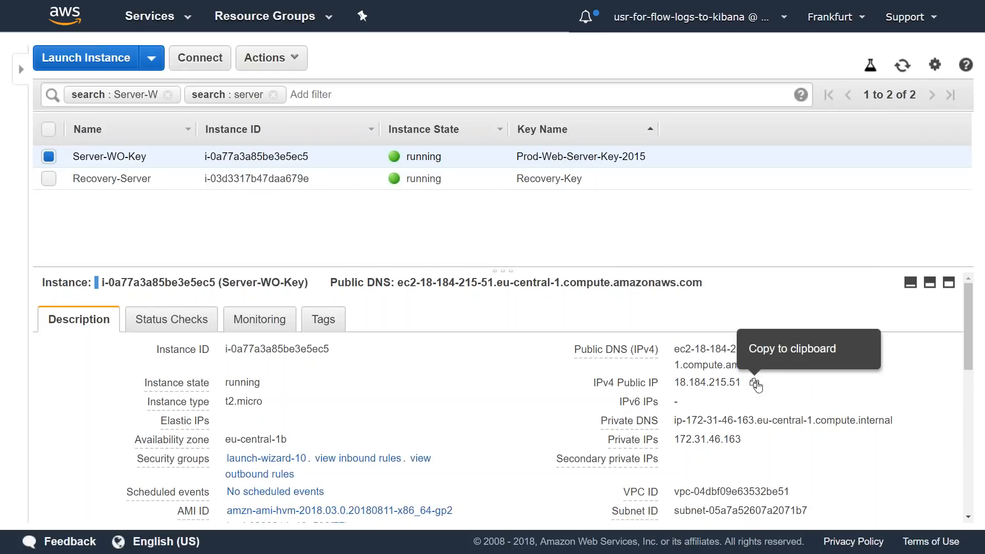
{"action": "left_click", "coordinate": [757, 383]}
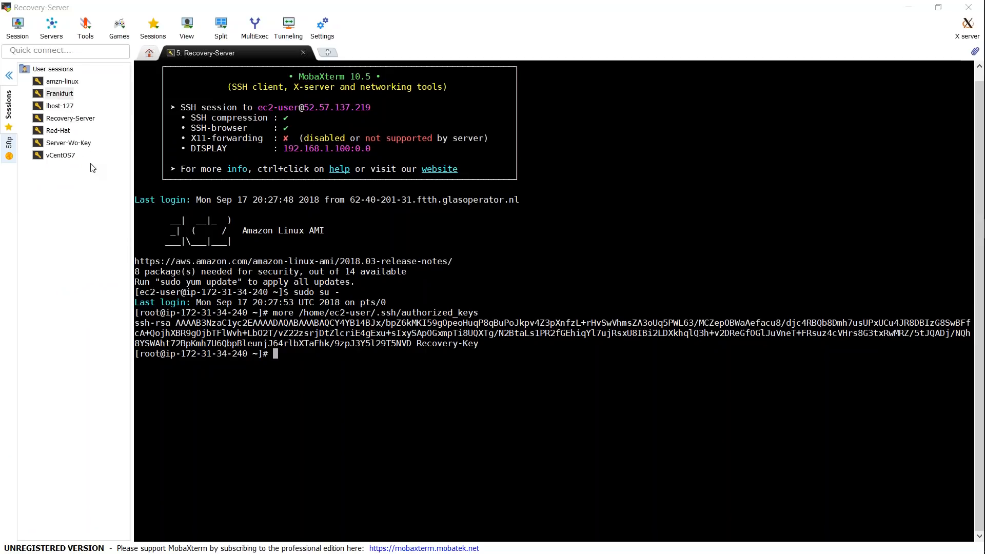
Step: Edit the Server-Wo-Key session, setting Remote host to 18.184.215.51 with user ec2-user
{"action": "left_click", "coordinate": [69, 143]}
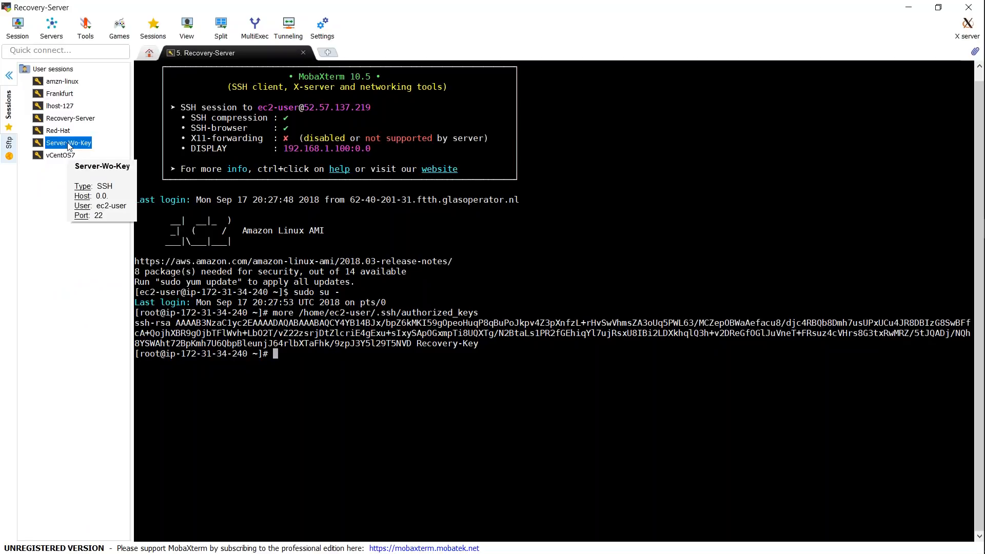
{"action": "right_click", "coordinate": [68, 142]}
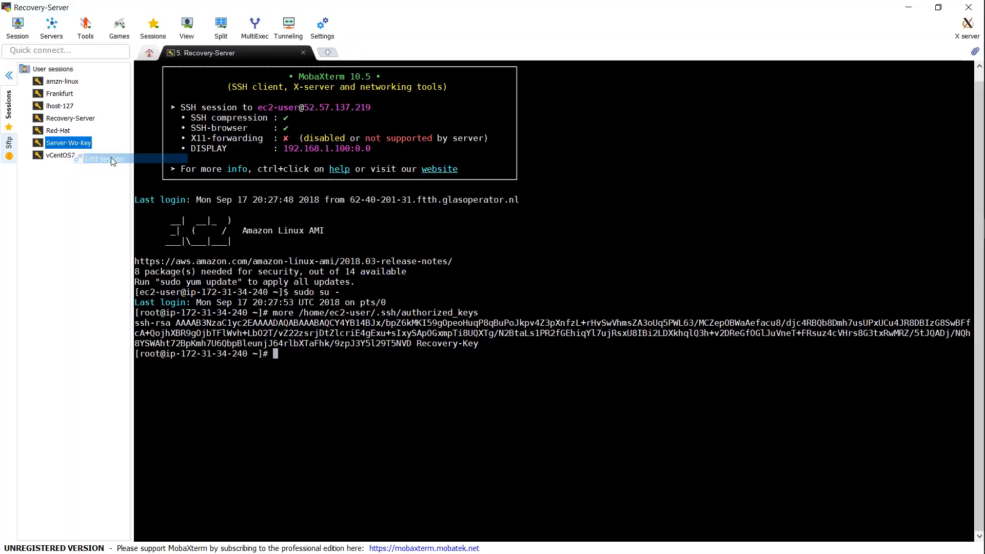
{"action": "left_click", "coordinate": [104, 159]}
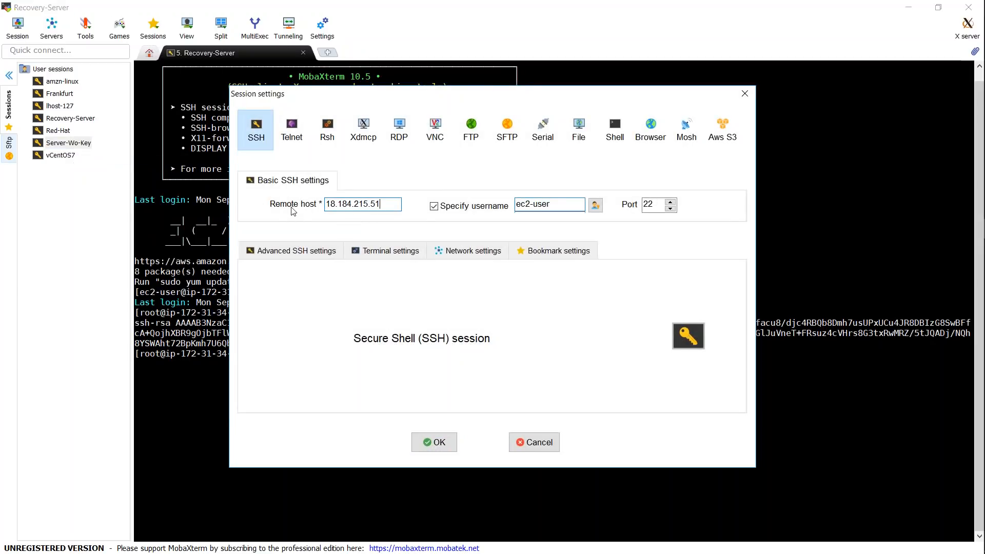
{"action": "double_click", "coordinate": [548, 204]}
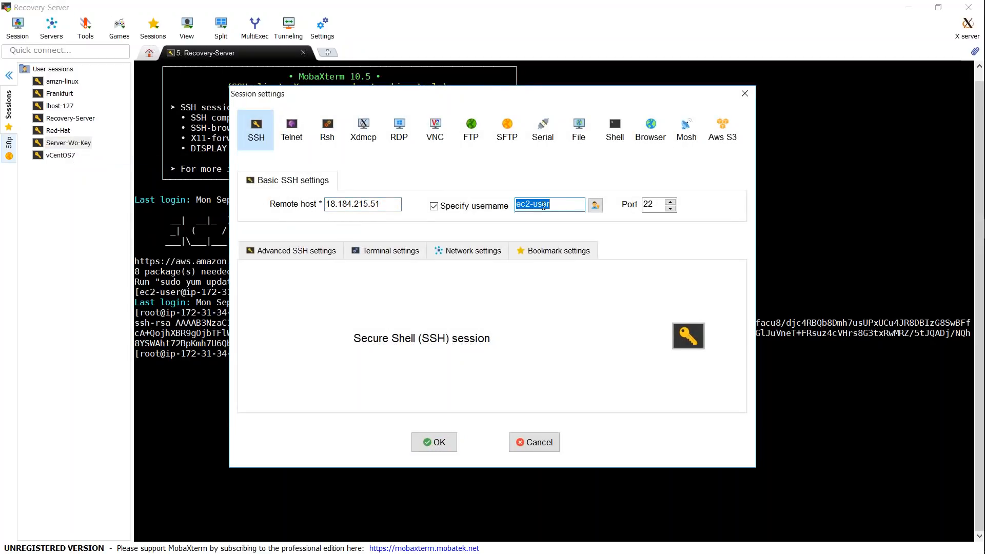
Step: Enable Use private key with Recovery-Key.pem in Advanced SSH settings and save the session
{"action": "left_click", "coordinate": [291, 251]}
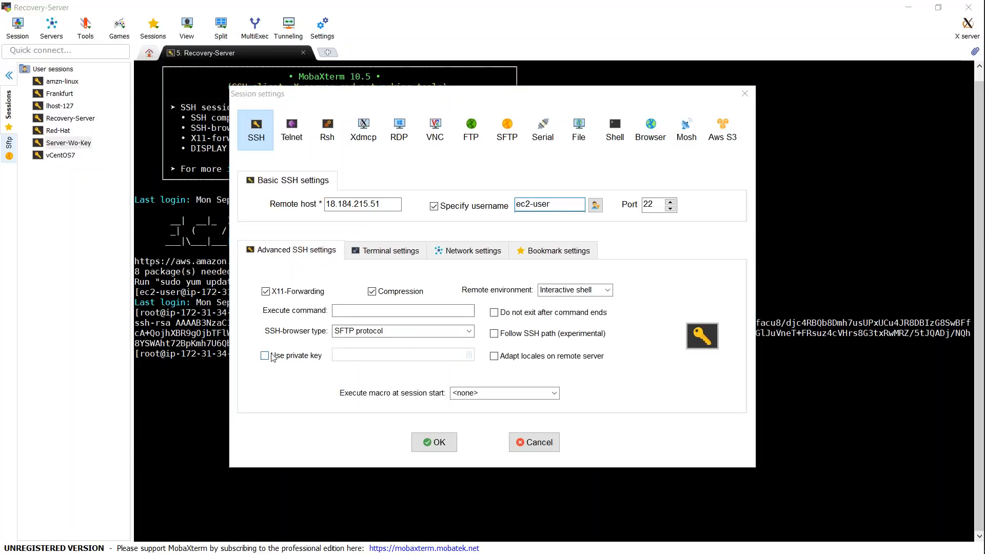
{"action": "left_click", "coordinate": [265, 355]}
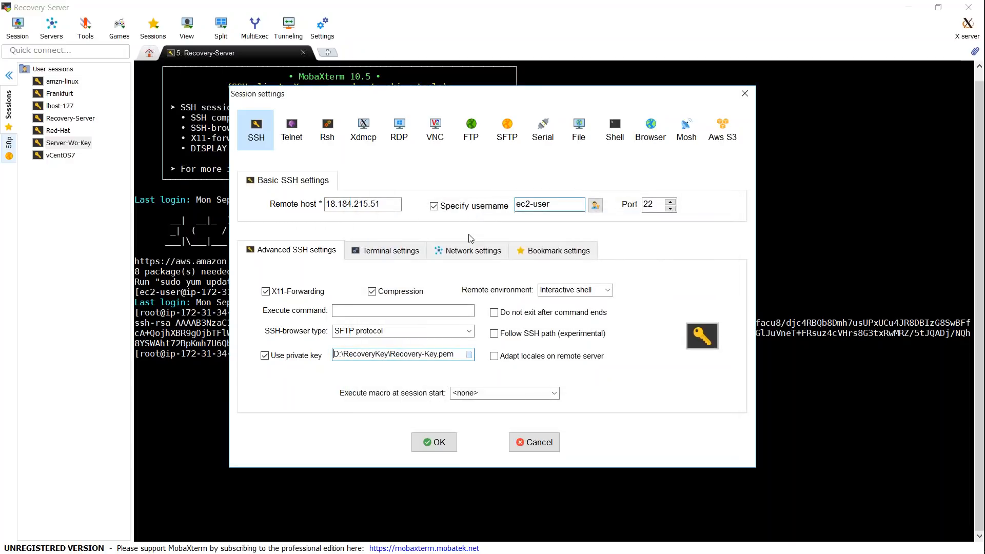
{"action": "left_click", "coordinate": [433, 441]}
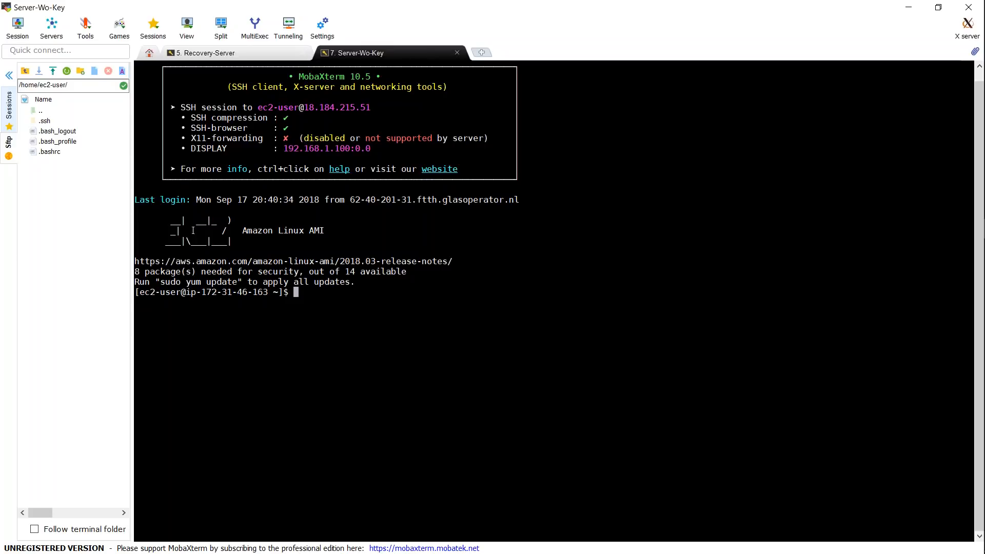
{"action": "mouse_move", "coordinate": [120, 411]}
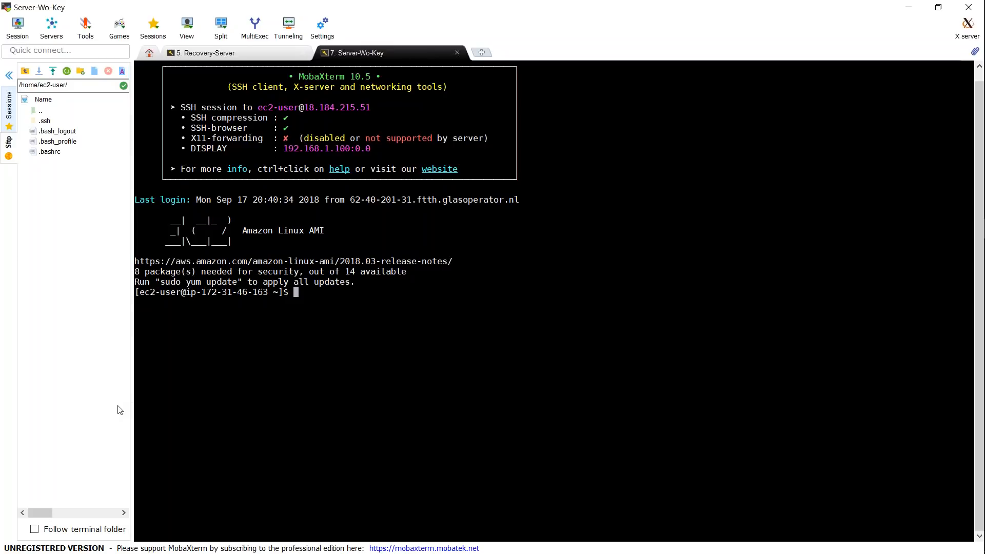